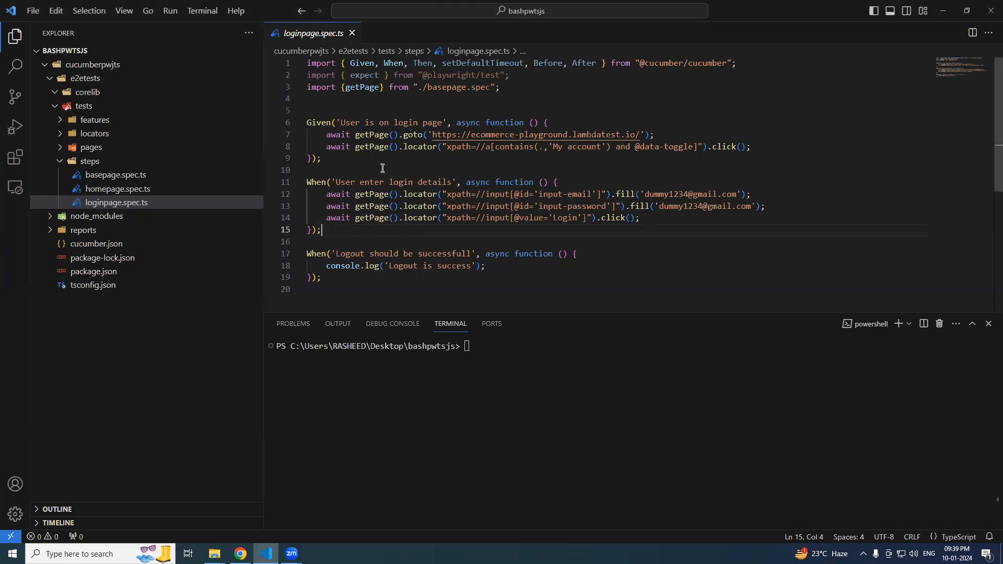
# Review basepage.spec.ts and homepage.spec.ts step files, then focus the terminal
pyautogui.click(116, 175)
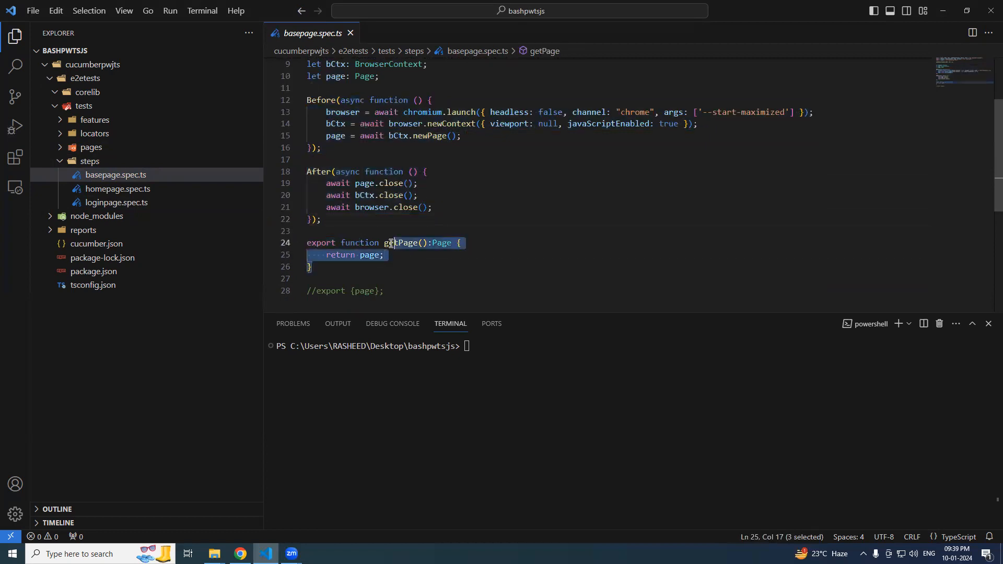
pyautogui.click(118, 189)
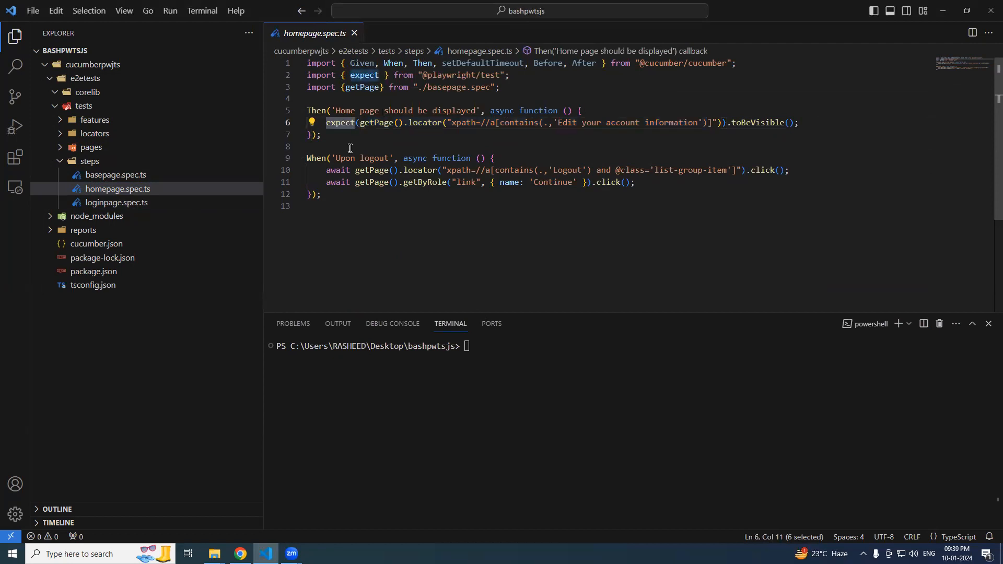
pyautogui.click(308, 146)
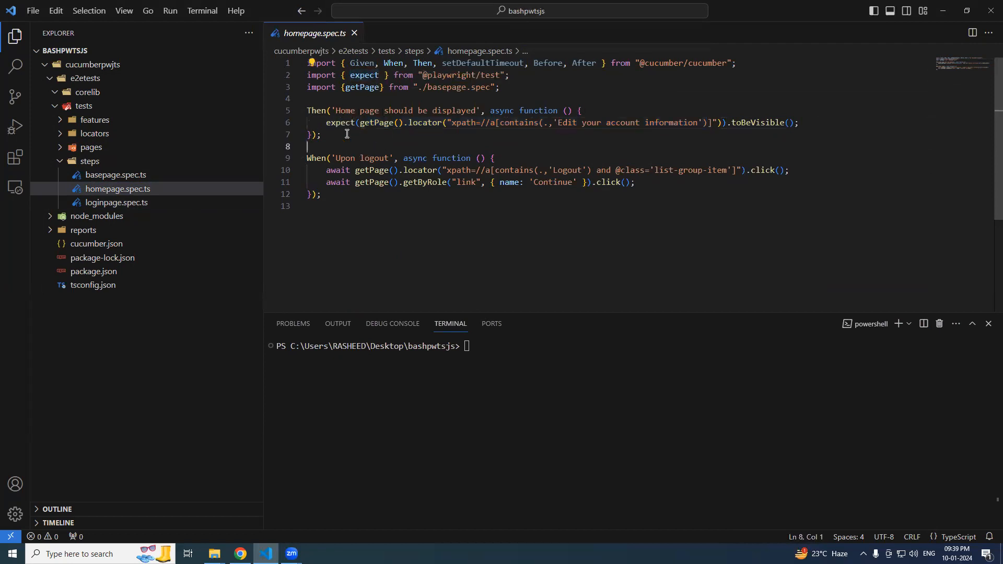
pyautogui.doubleClick(758, 123)
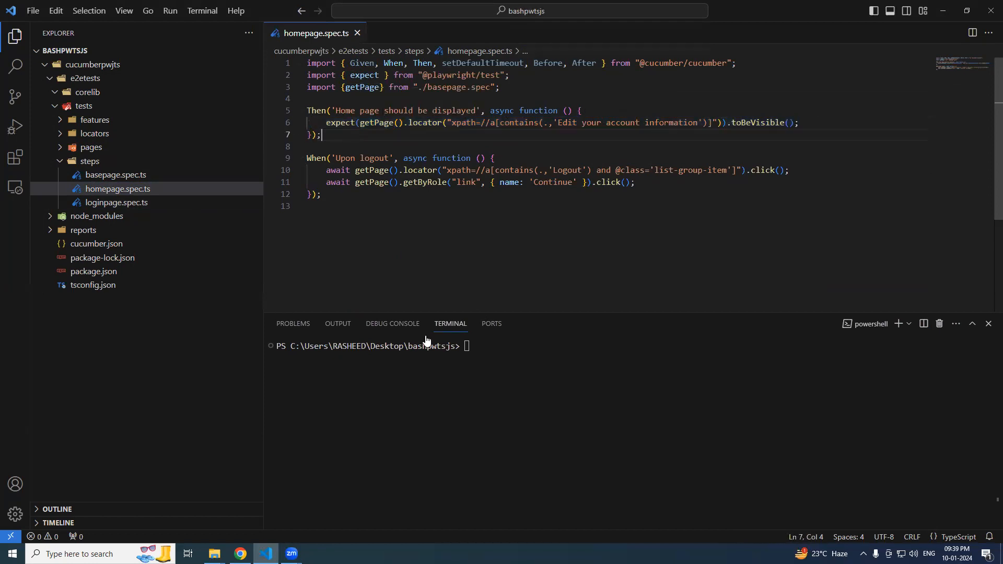
# Try npm install, dir and npm test from the workspace root, which fails to find package.json
pyautogui.write('npm install')
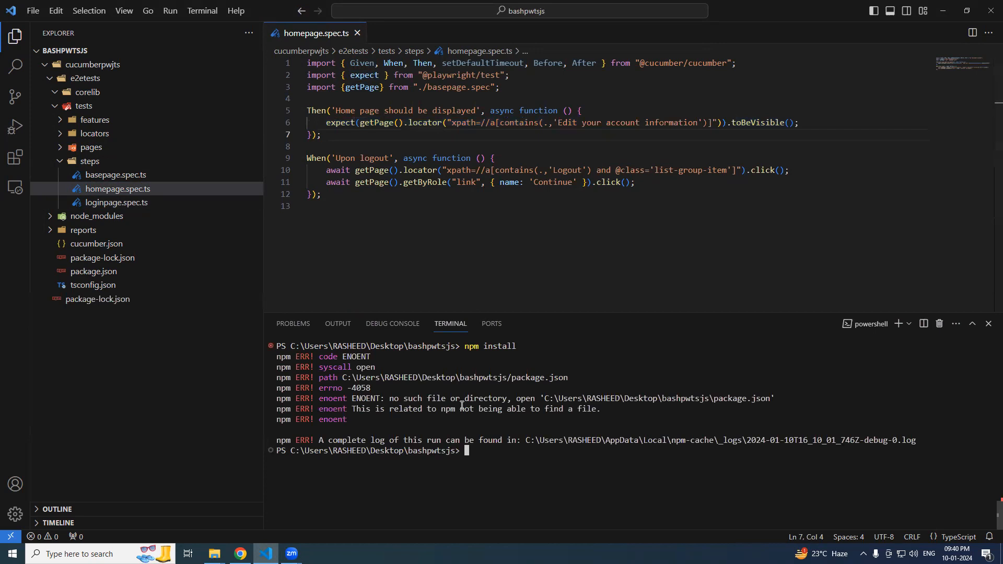
pyautogui.write('dir')
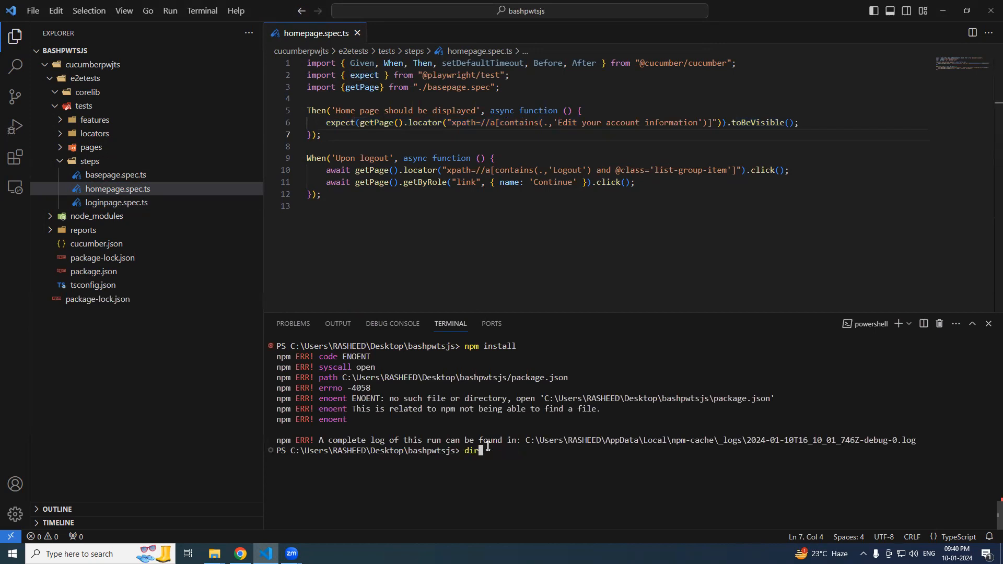
pyautogui.write('npm test')
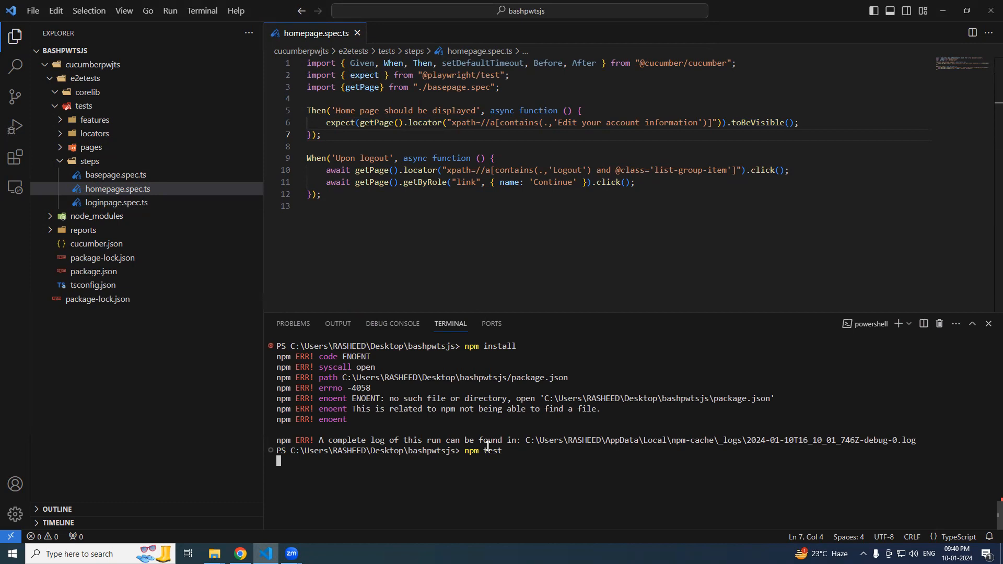
pyautogui.press('Return')
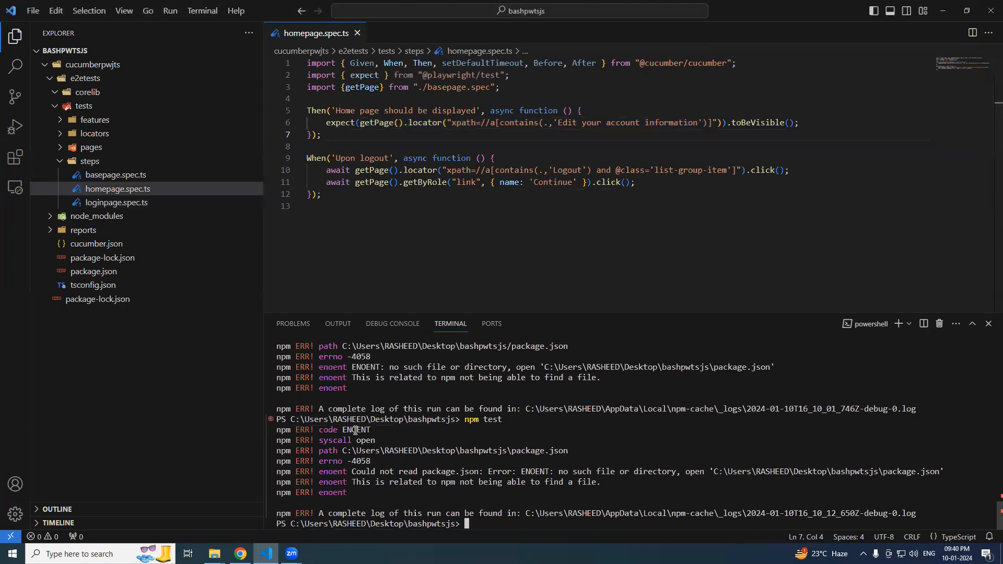
pyautogui.moveTo(458, 440)
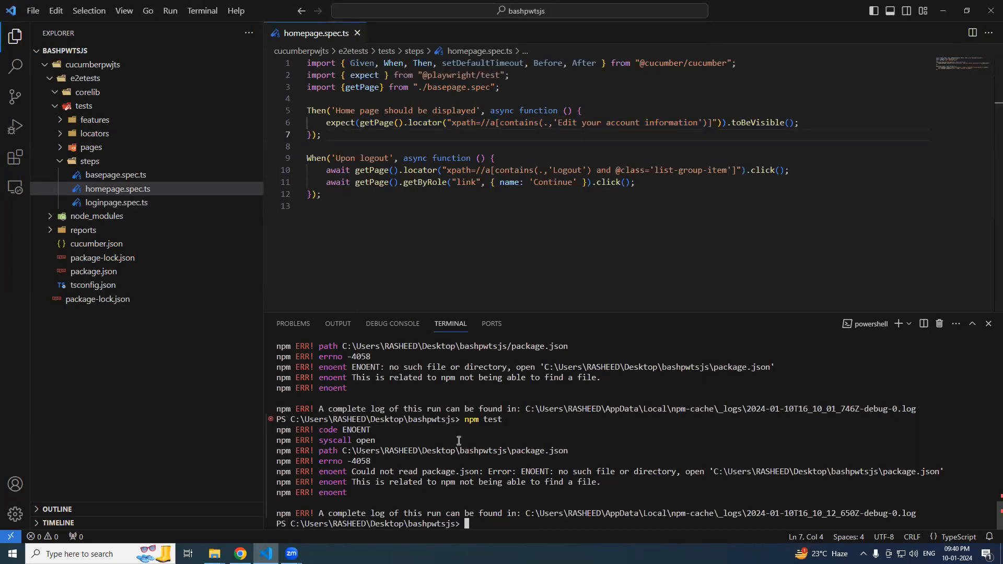
pyautogui.moveTo(526, 449)
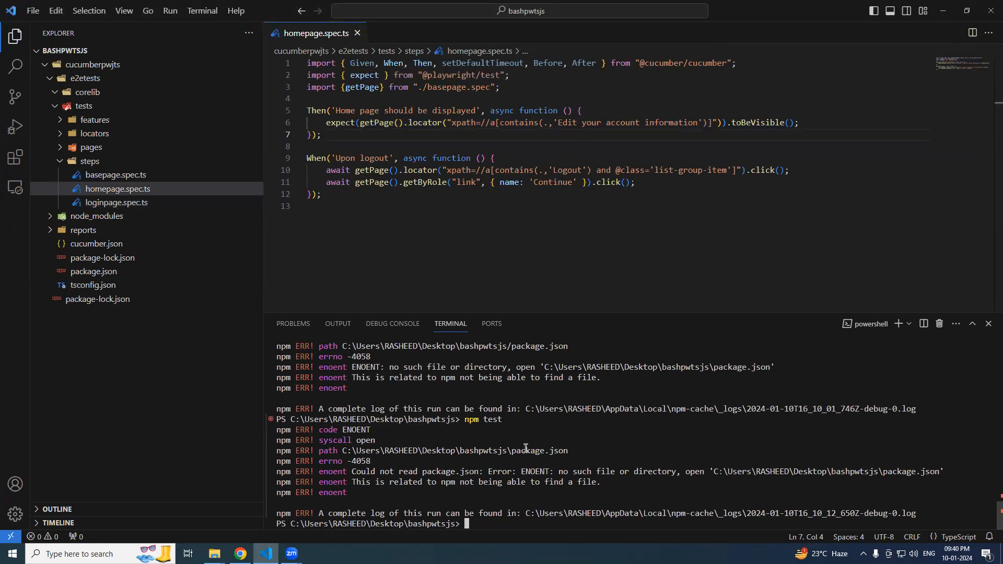
# List the folder, cd into .\cucumberpwjts\ and run npm test so cucumber-js starts
pyautogui.write('di')
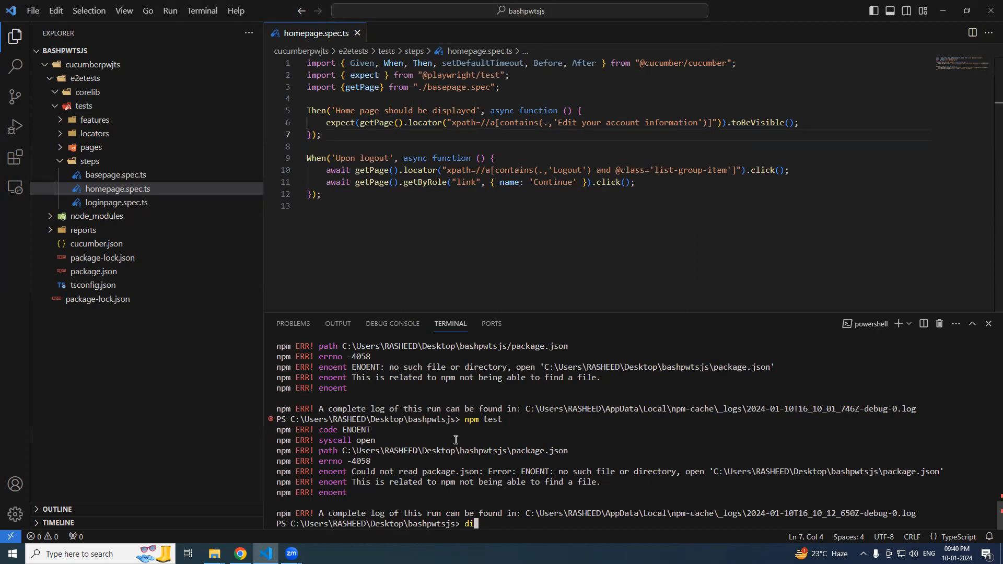
pyautogui.press('Return')
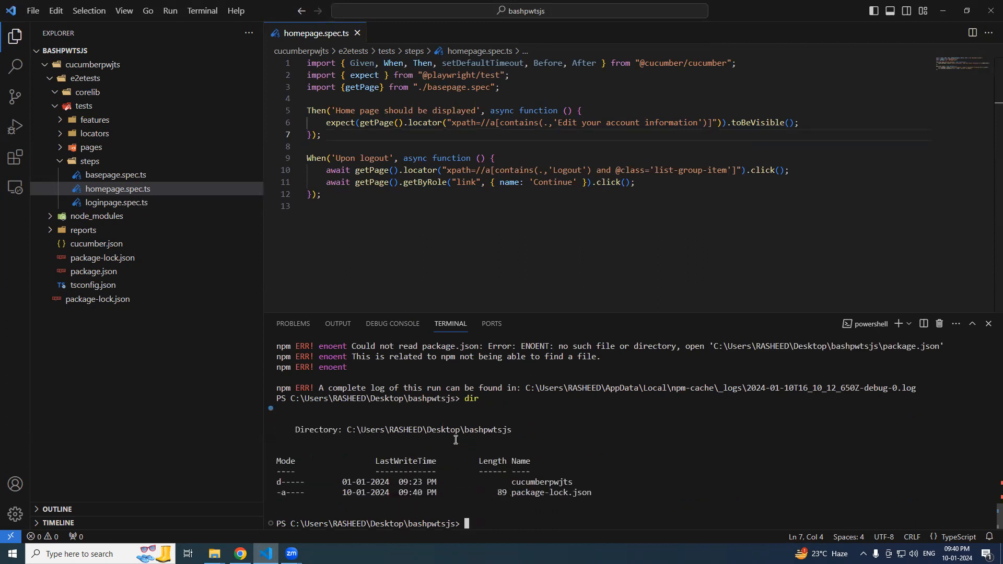
pyautogui.write('cd')
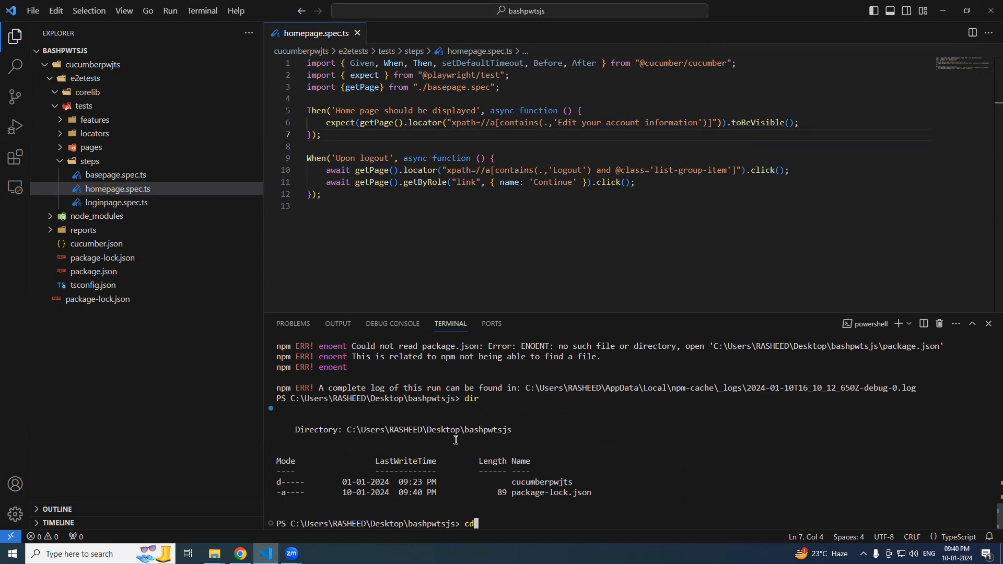
pyautogui.press('Return')
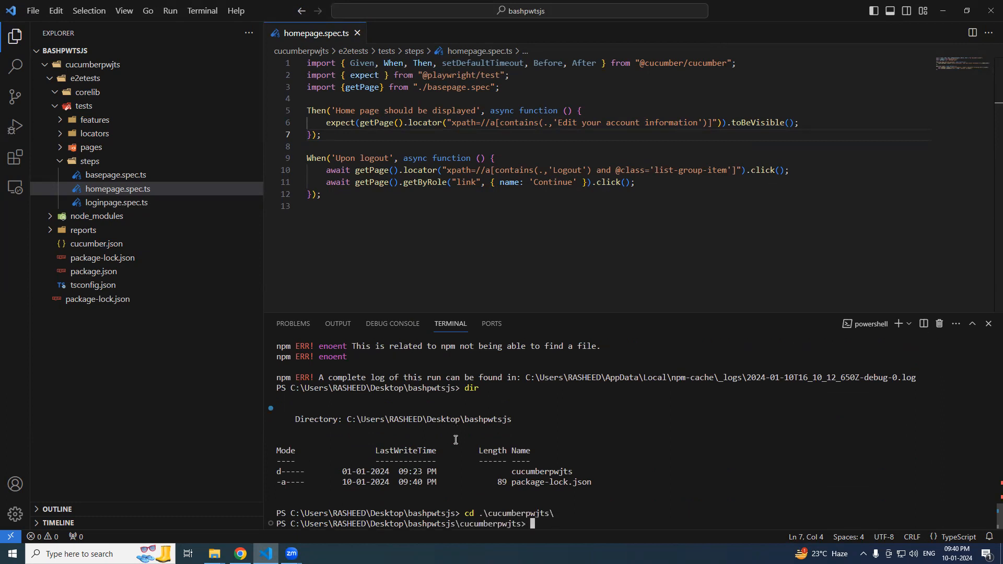
pyautogui.press('Return')
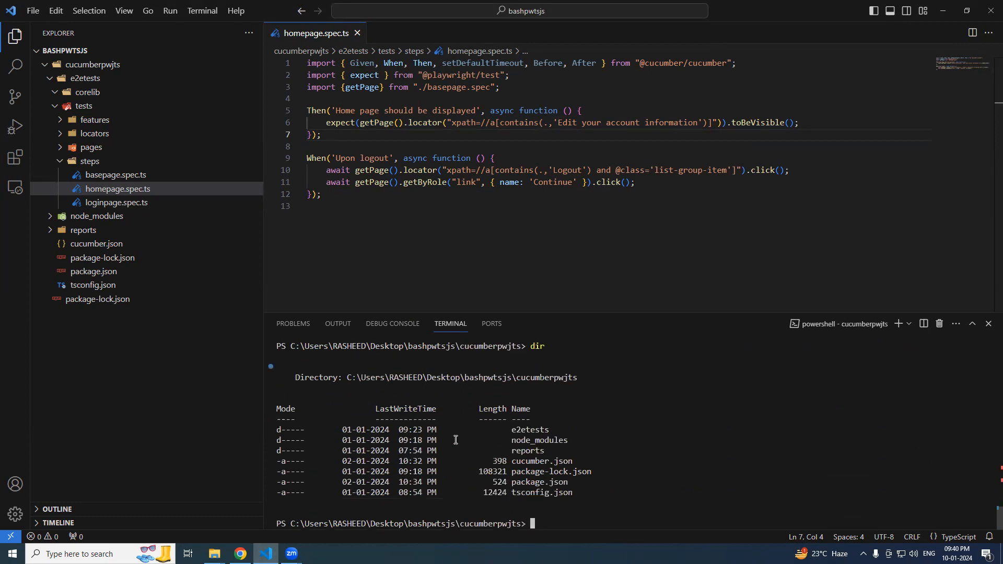
pyautogui.write('npm test')
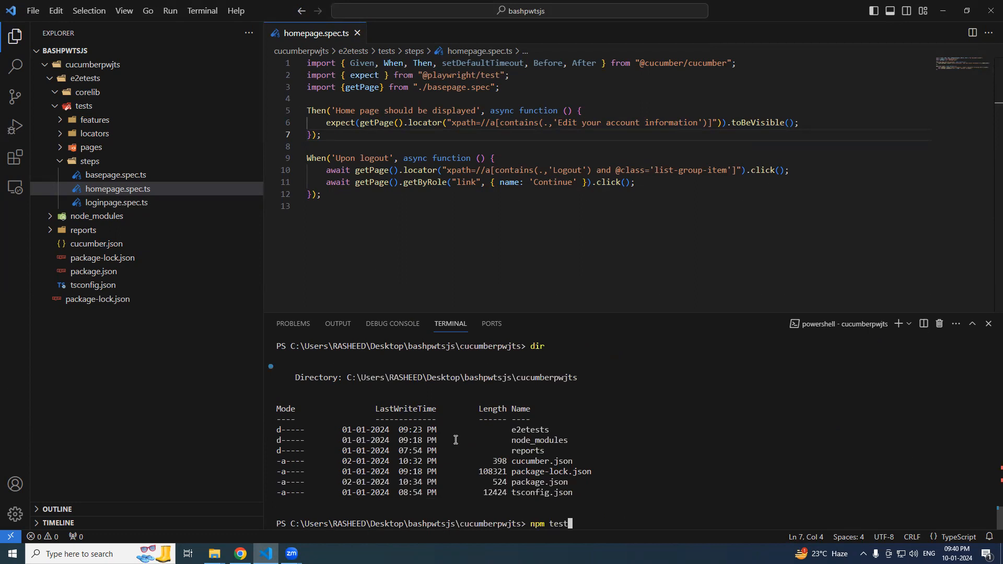
pyautogui.press('Return')
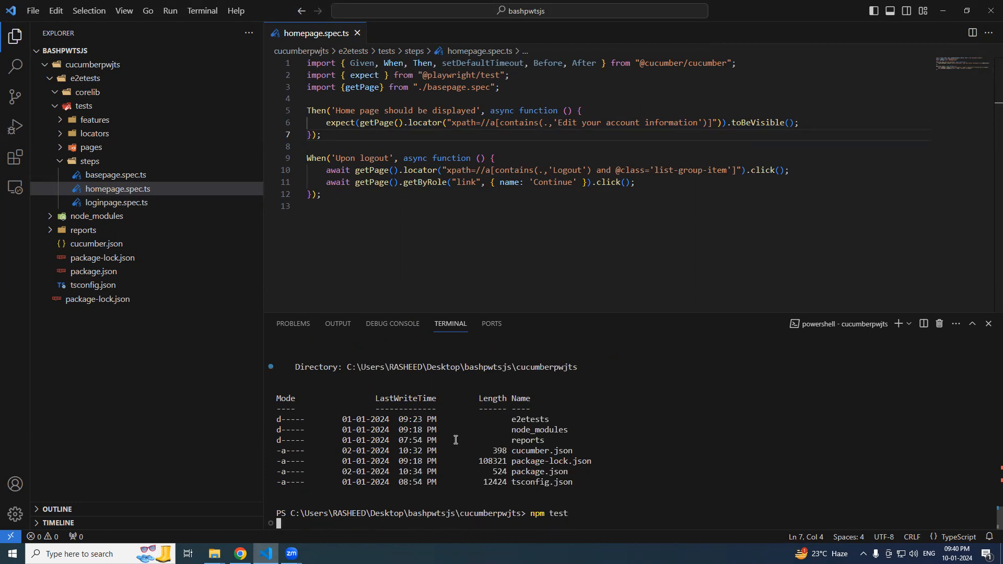
pyautogui.press('Return')
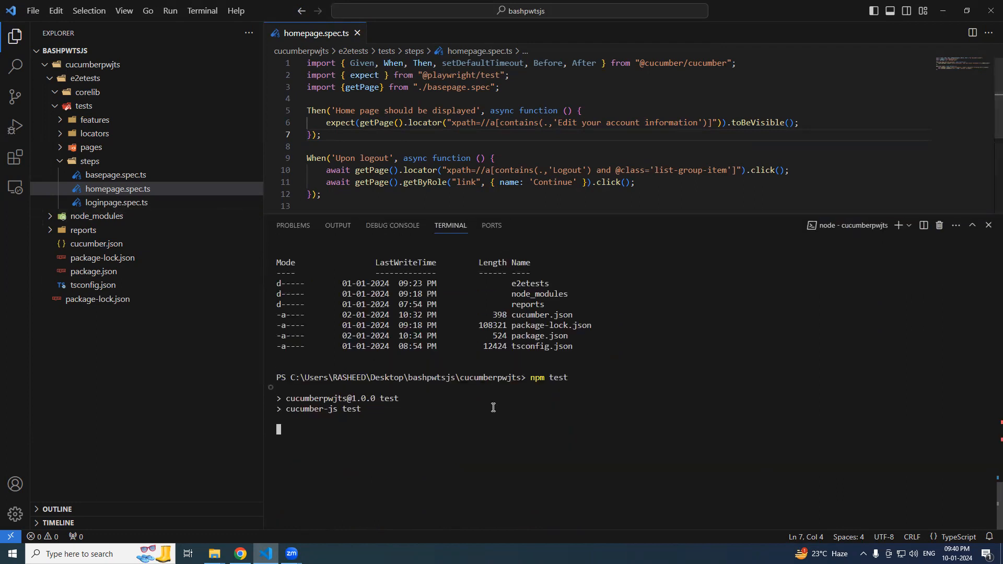
pyautogui.moveTo(397, 453)
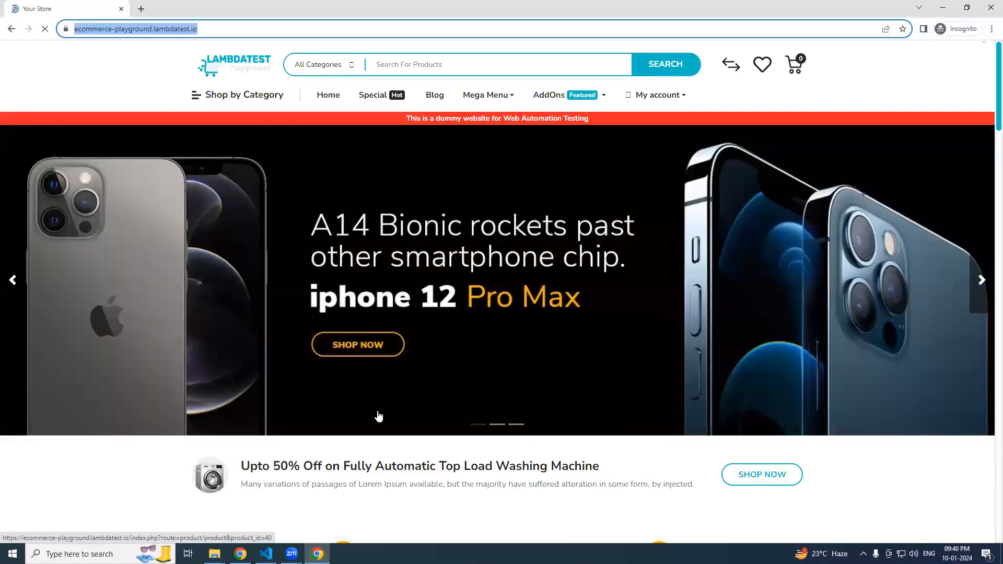
# Let the Playwright-driven Chrome run the demo store login and logout scenarios
pyautogui.click(659, 95)
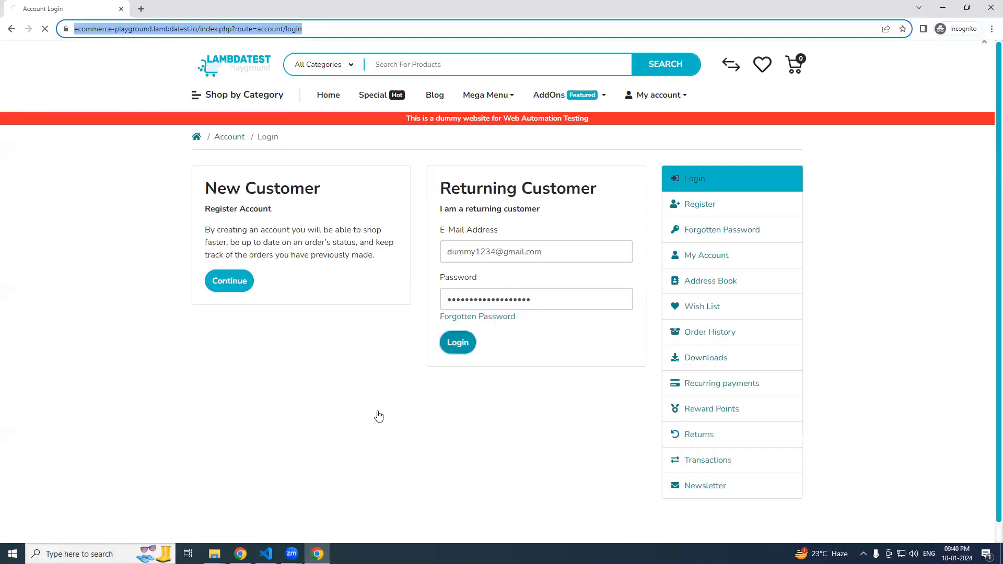
pyautogui.click(456, 343)
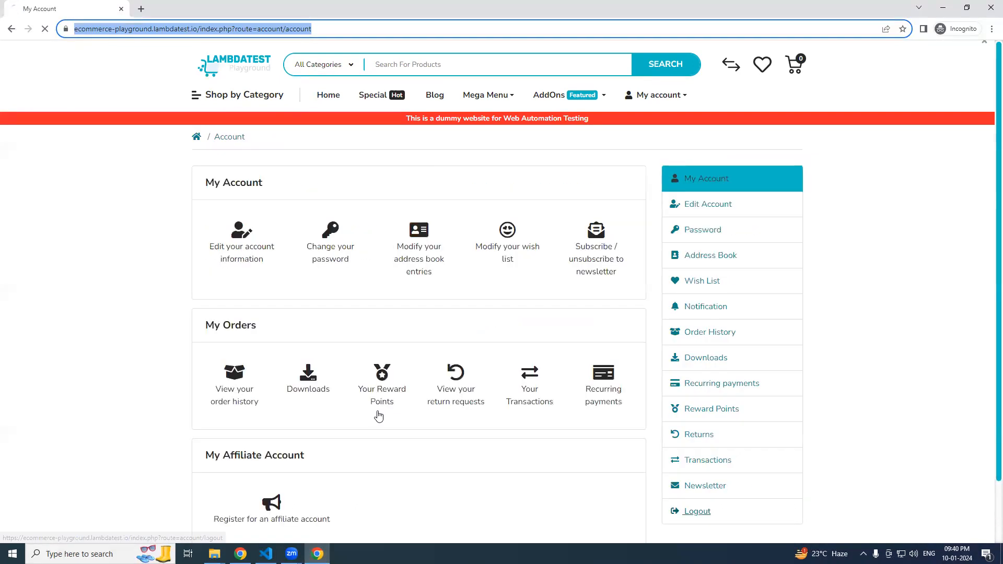
pyautogui.click(696, 511)
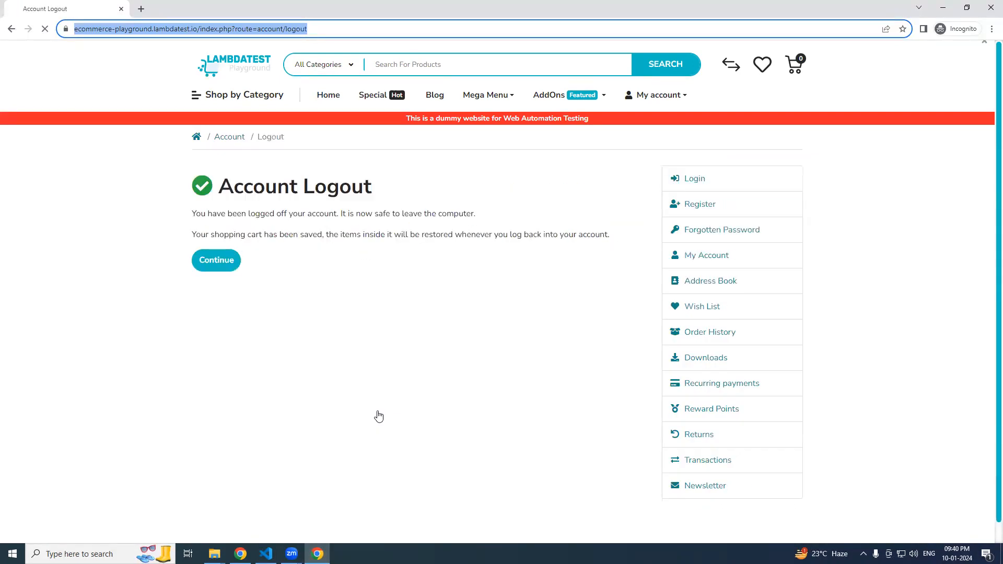
pyautogui.click(216, 260)
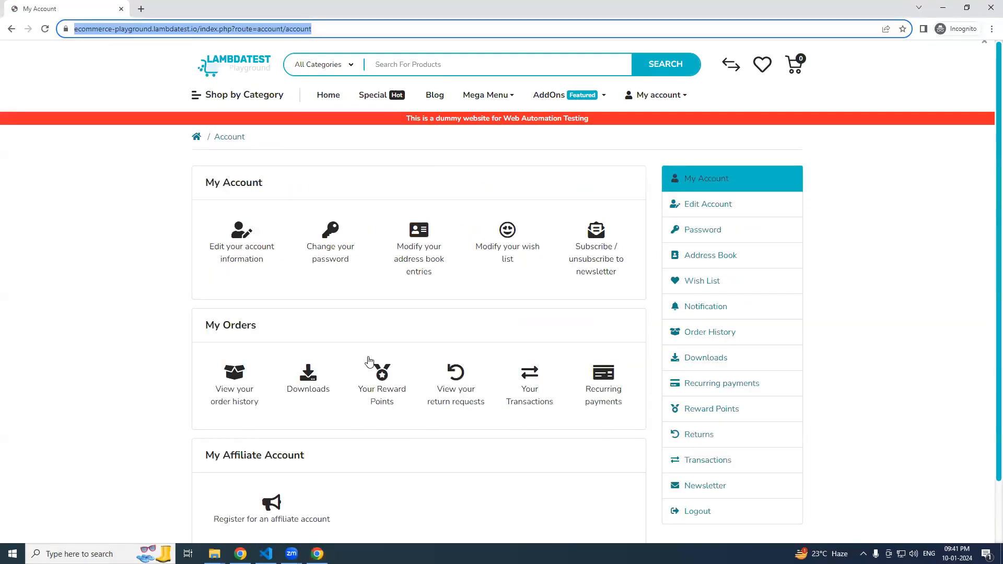
pyautogui.click(696, 511)
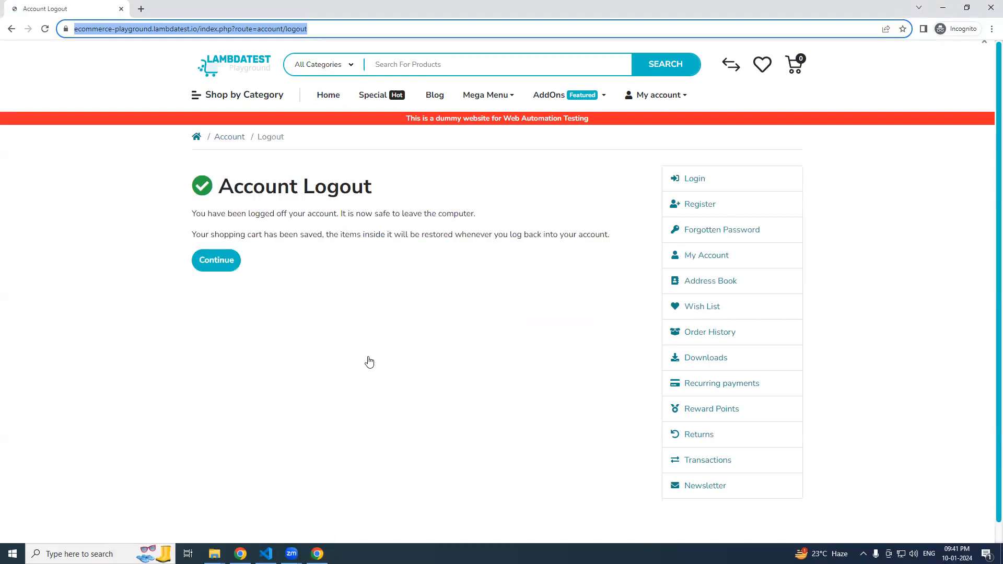
pyautogui.click(265, 558)
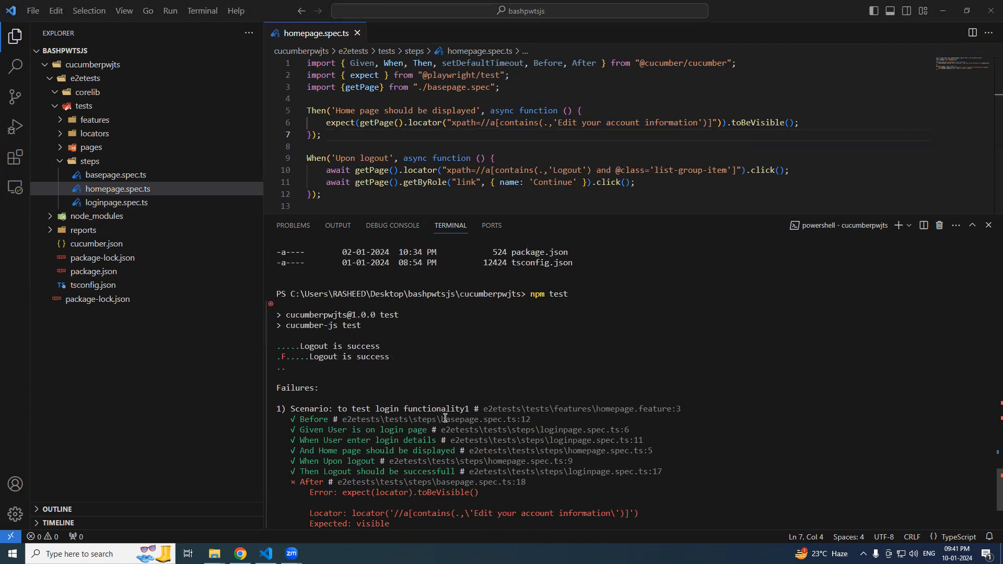
# Add a locator line for the 'Edit your account information' link above the expect call
pyautogui.scroll(-3)
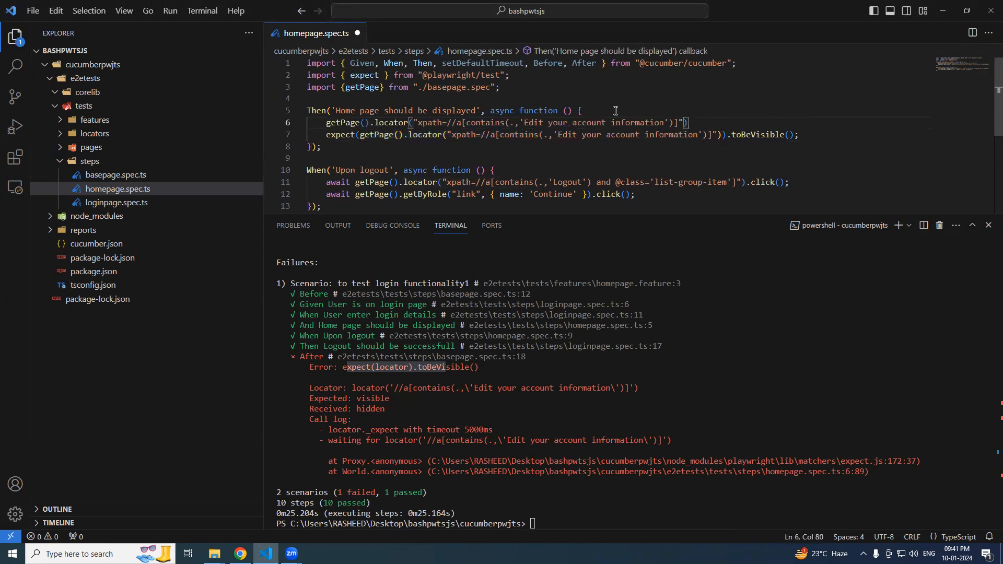
# Append .waitFor({timeout:5000}) to the new locator line and clear the terminal with cls
pyautogui.write('.wai')
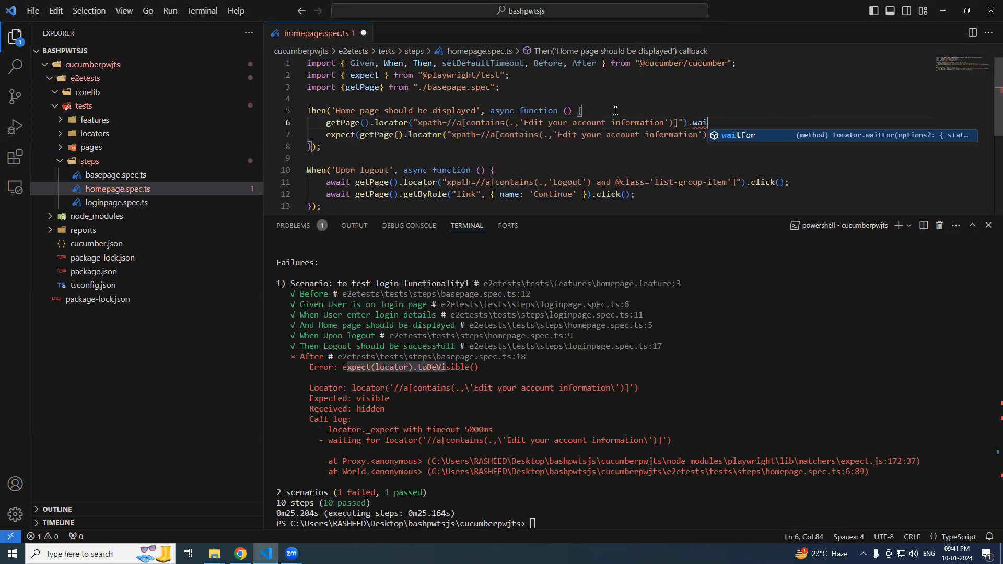
pyautogui.write('tFor();')
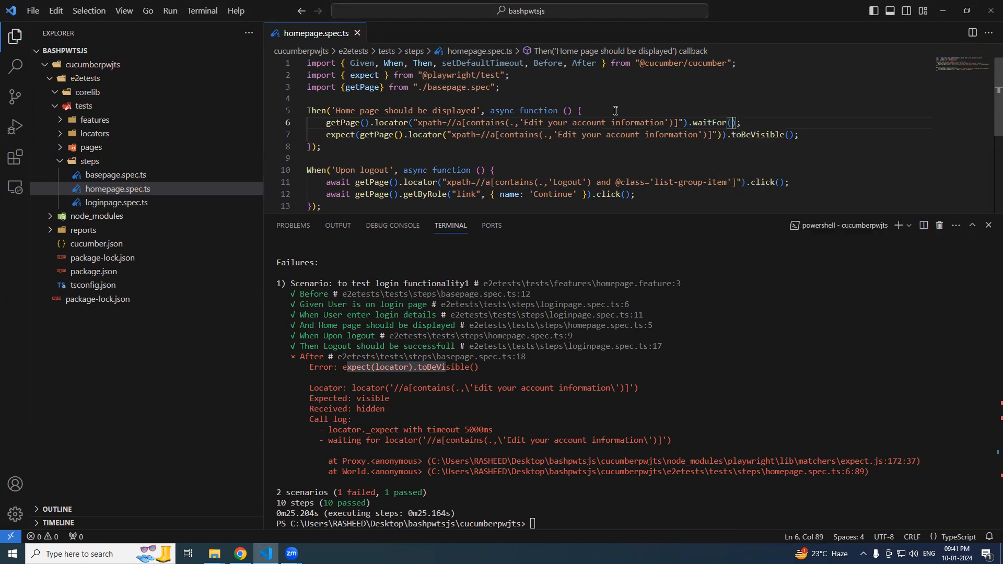
pyautogui.write('{')
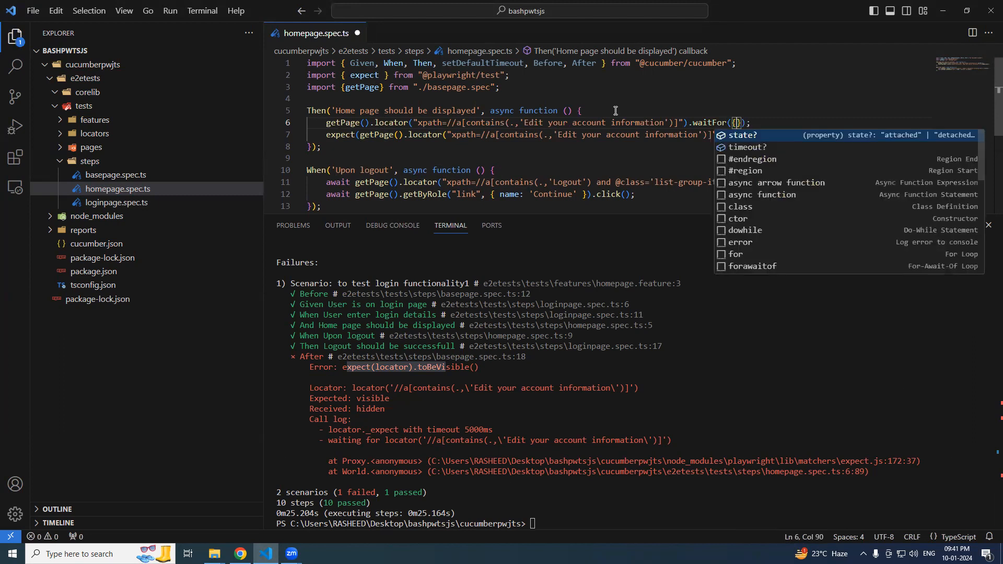
pyautogui.moveTo(764, 287)
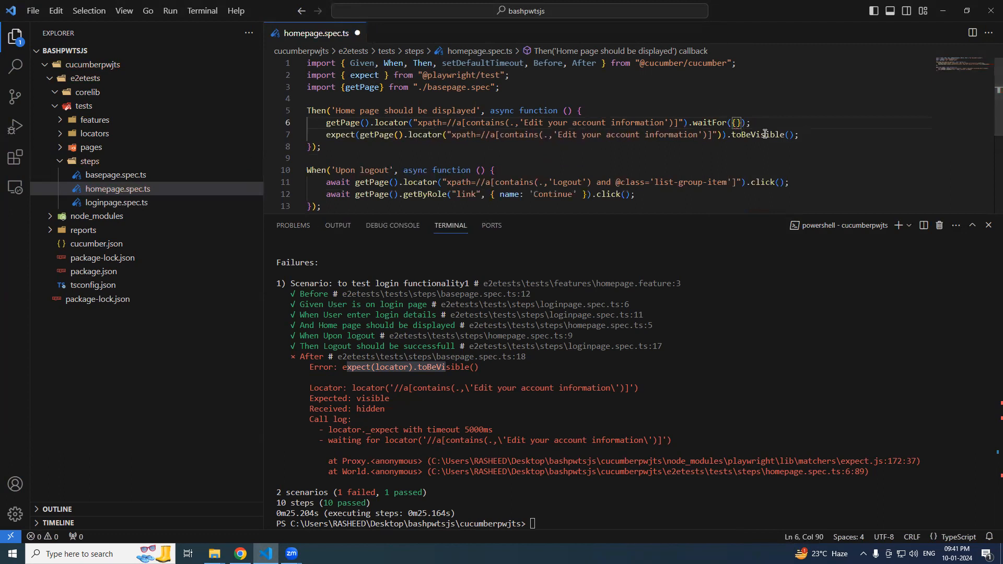
pyautogui.write('timeout:')
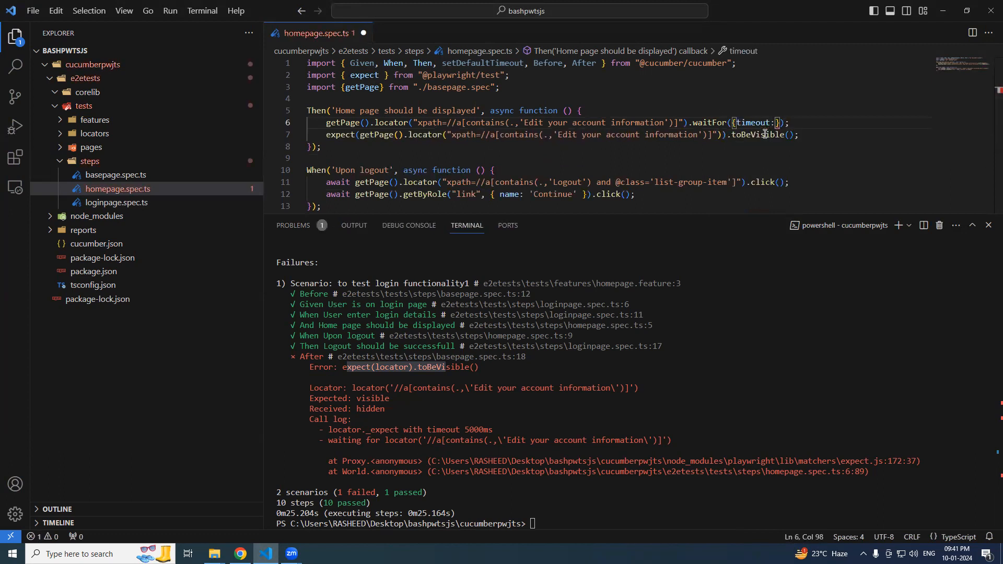
pyautogui.write('5000')
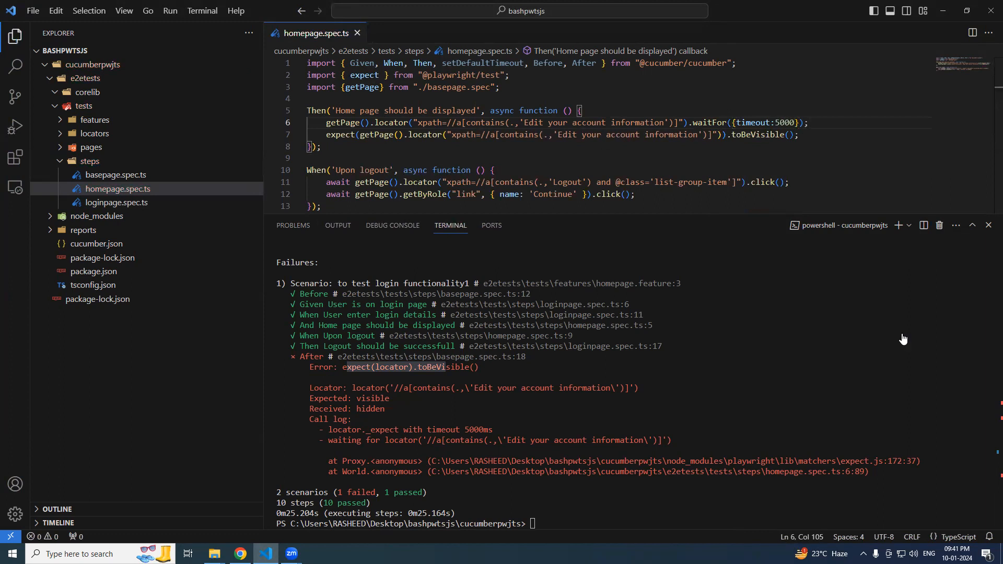
pyautogui.write('cls')
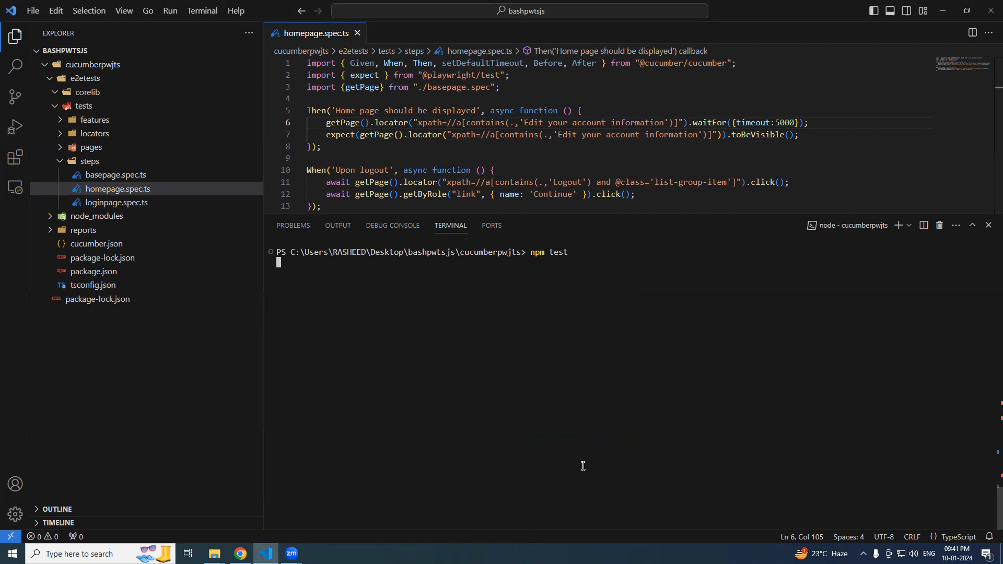
# Run npm test, add await before the waitFor line, terminate the run with y and rerun
pyautogui.press('Return')
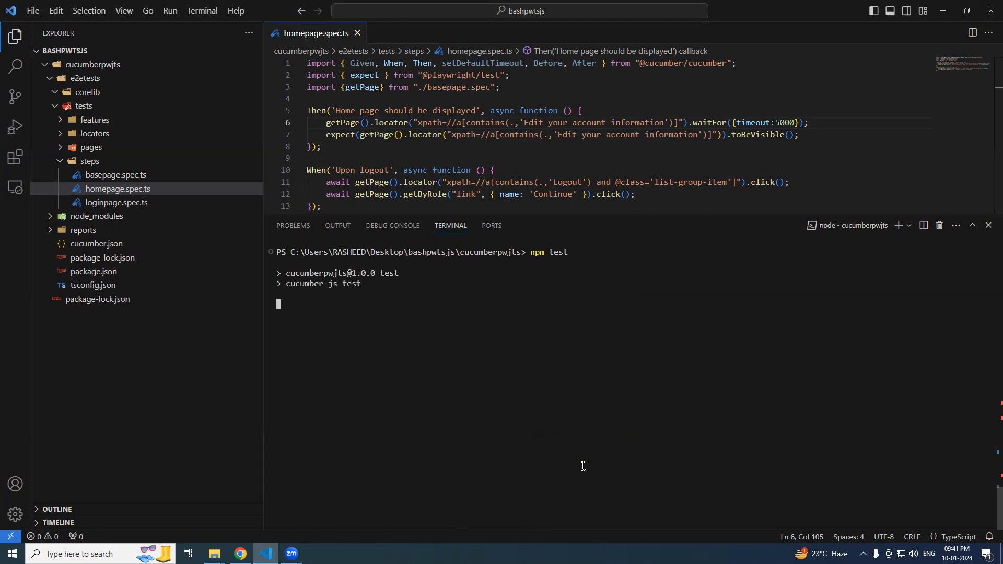
pyautogui.moveTo(368, 162)
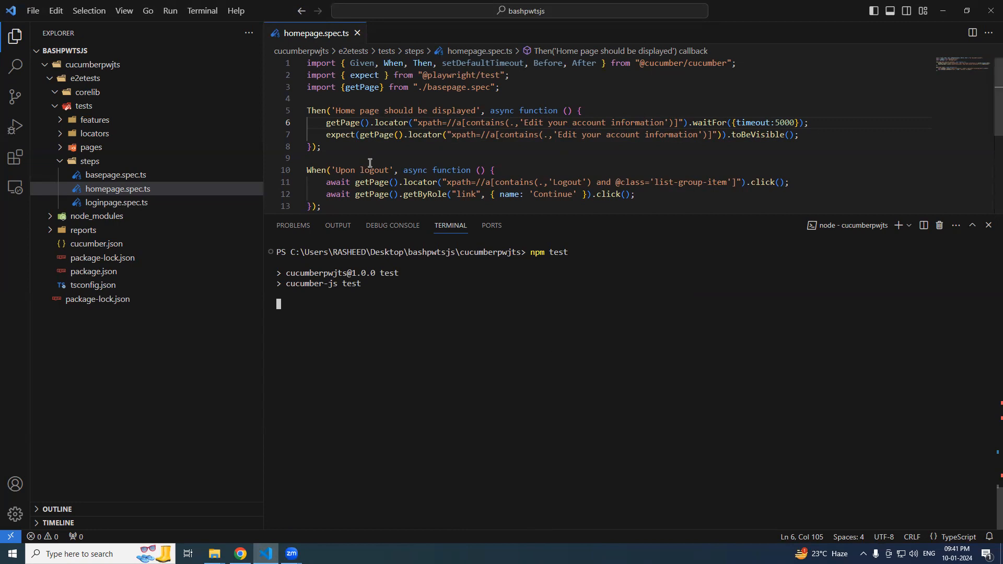
pyautogui.click(343, 148)
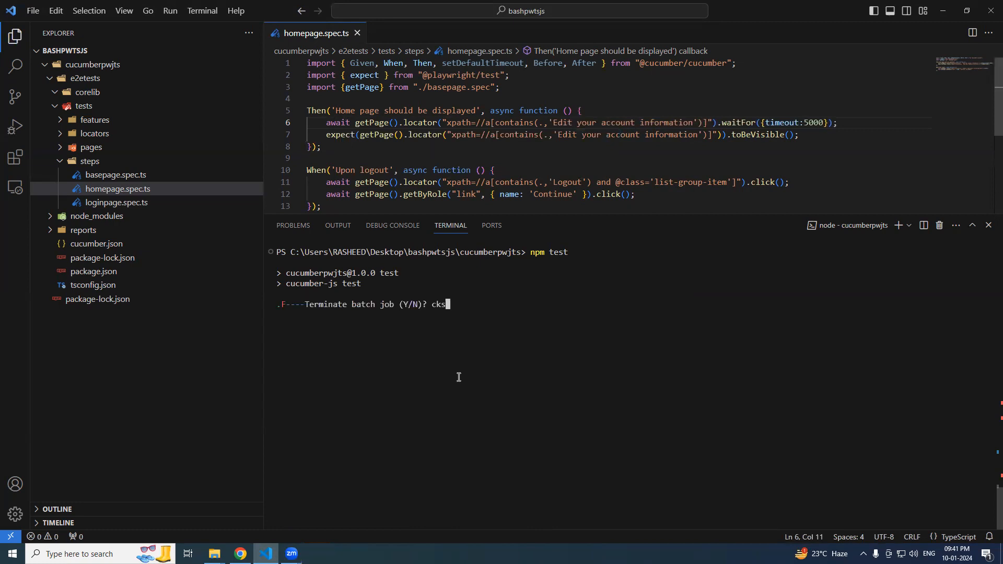
pyautogui.press('enter')
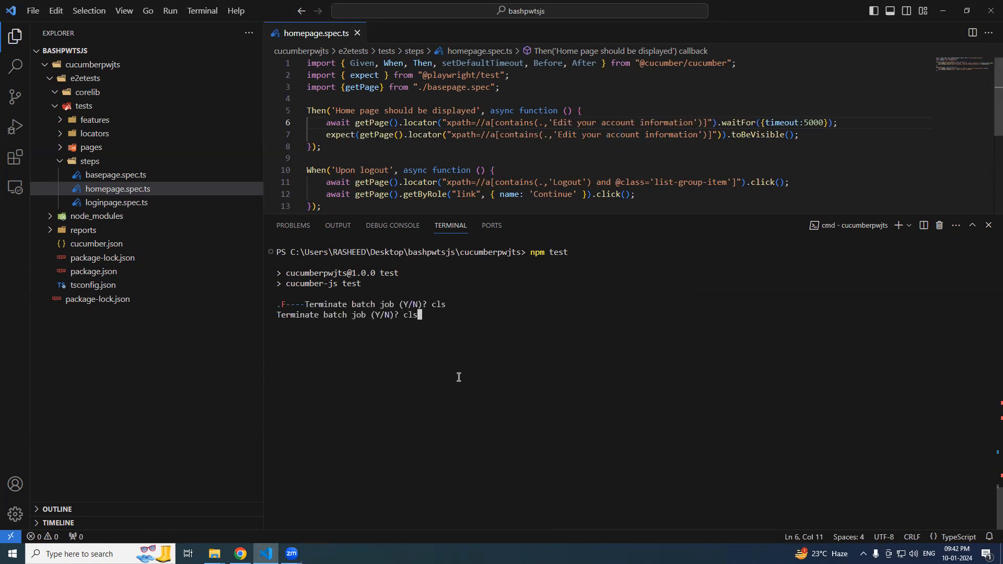
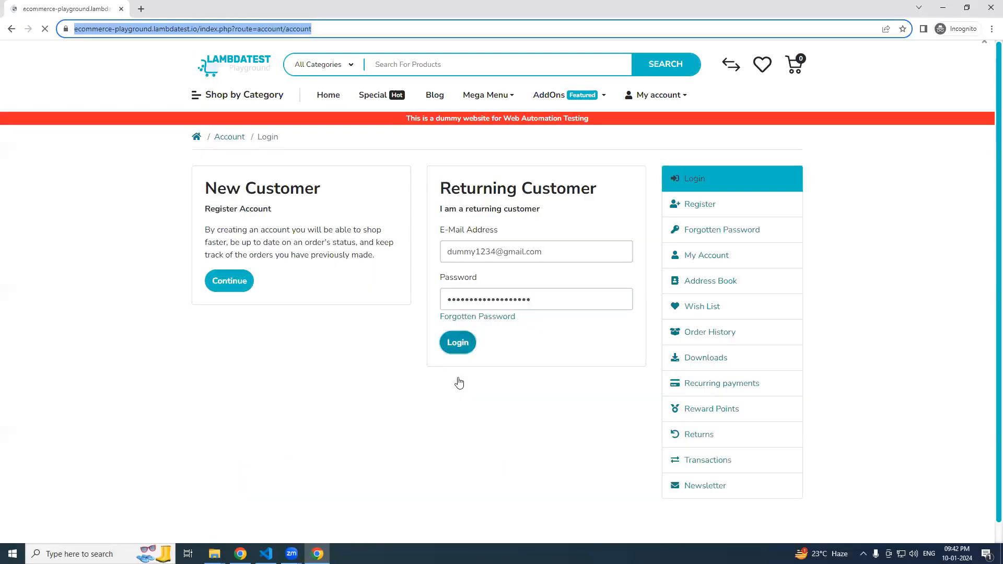
# Let Chrome log in, reach My Account and log out for both scenarios, ending with 2 passing
pyautogui.click(457, 342)
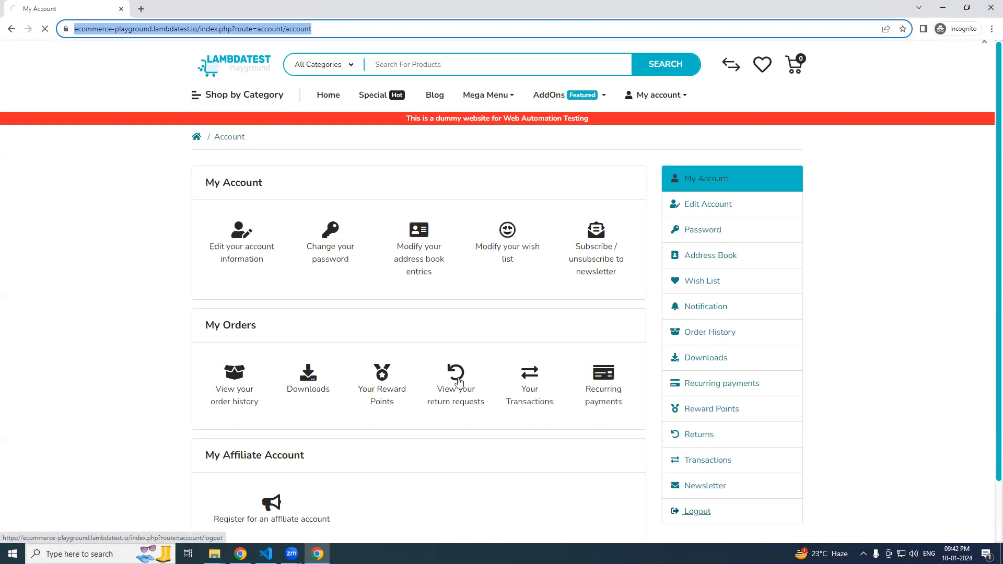
pyautogui.click(697, 510)
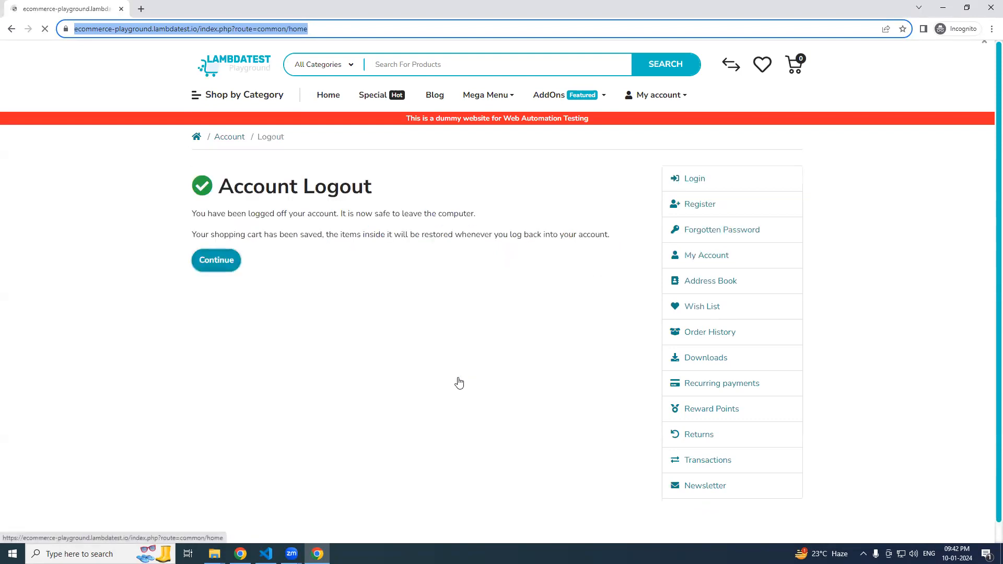
pyautogui.click(216, 260)
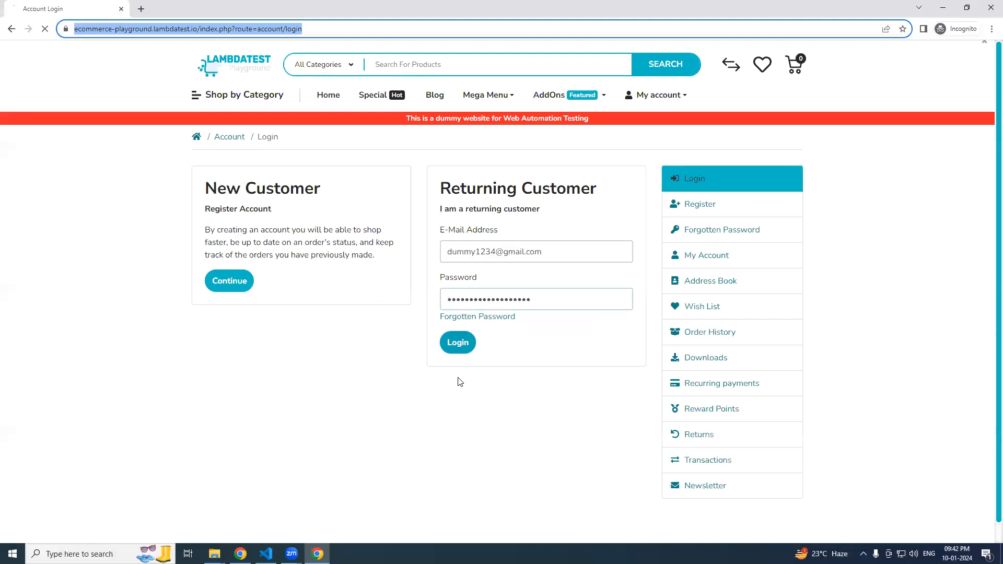
pyautogui.click(457, 343)
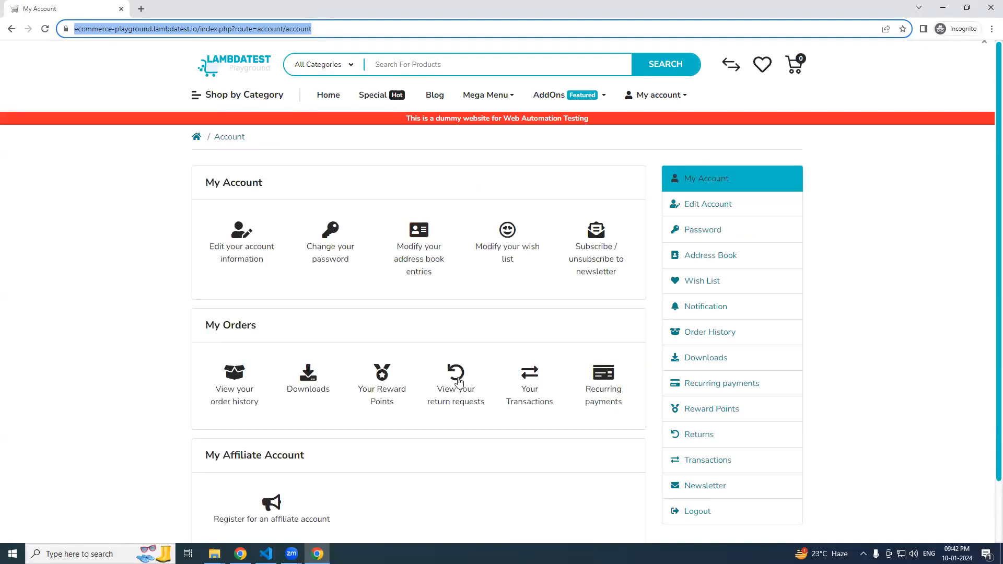
pyautogui.click(697, 510)
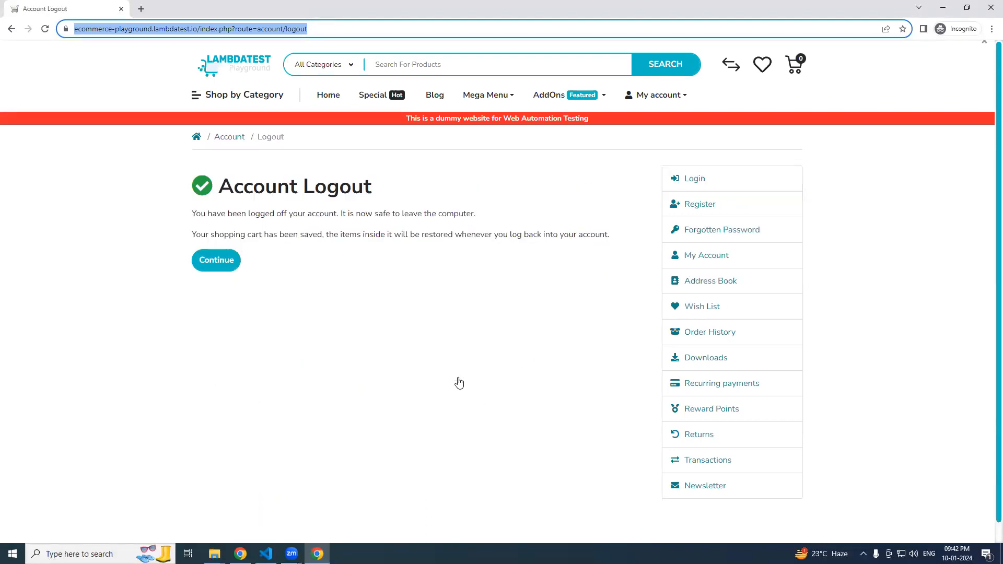
pyautogui.click(265, 557)
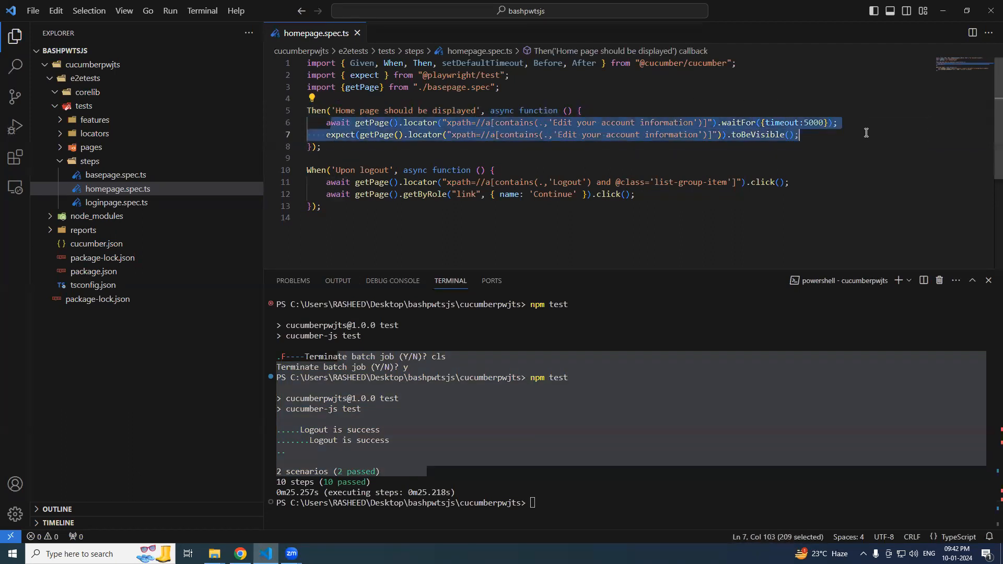
# Close homepage.spec.ts, glance at basepage.spec.ts hooks and close it too
pyautogui.click(346, 147)
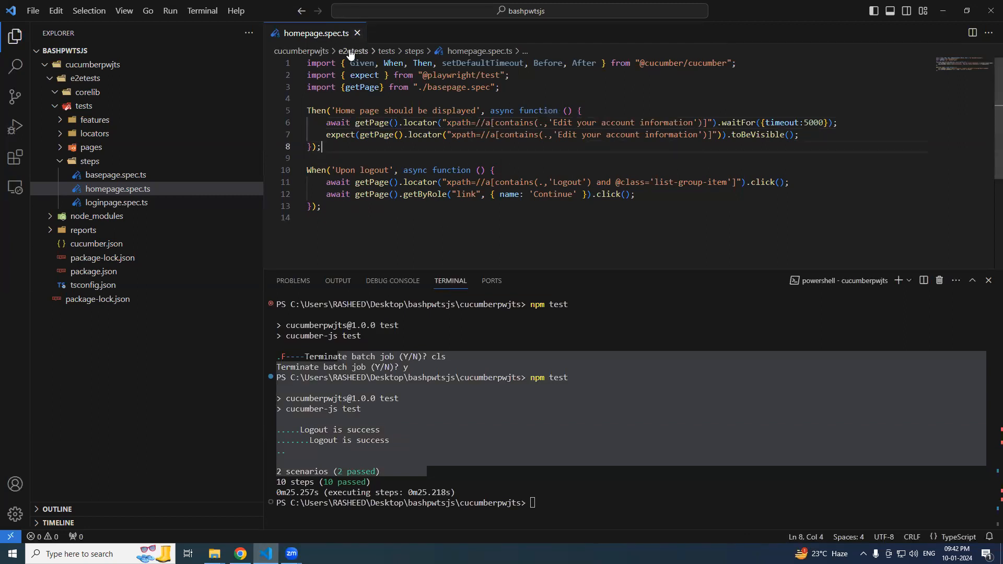
pyautogui.click(358, 33)
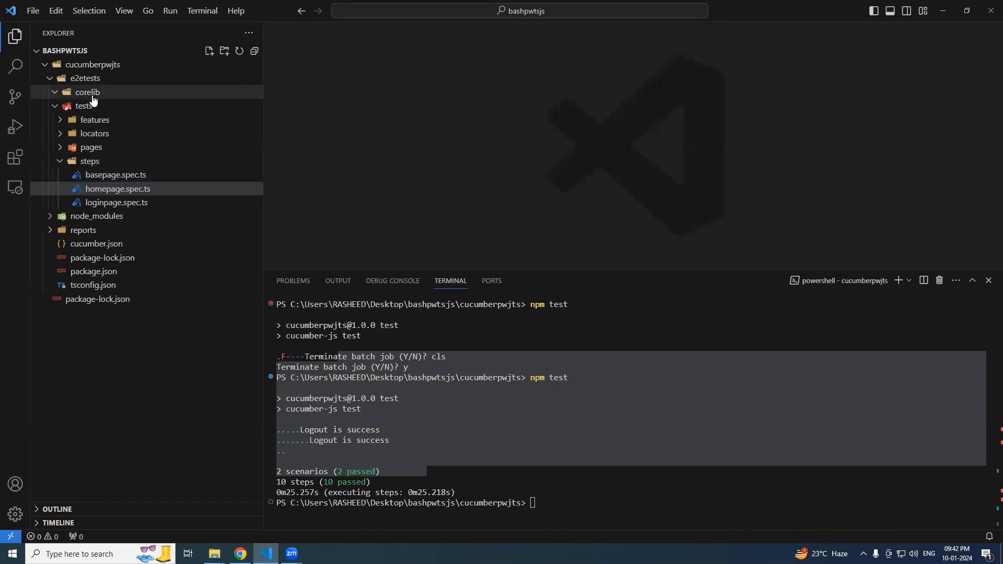
pyautogui.click(115, 175)
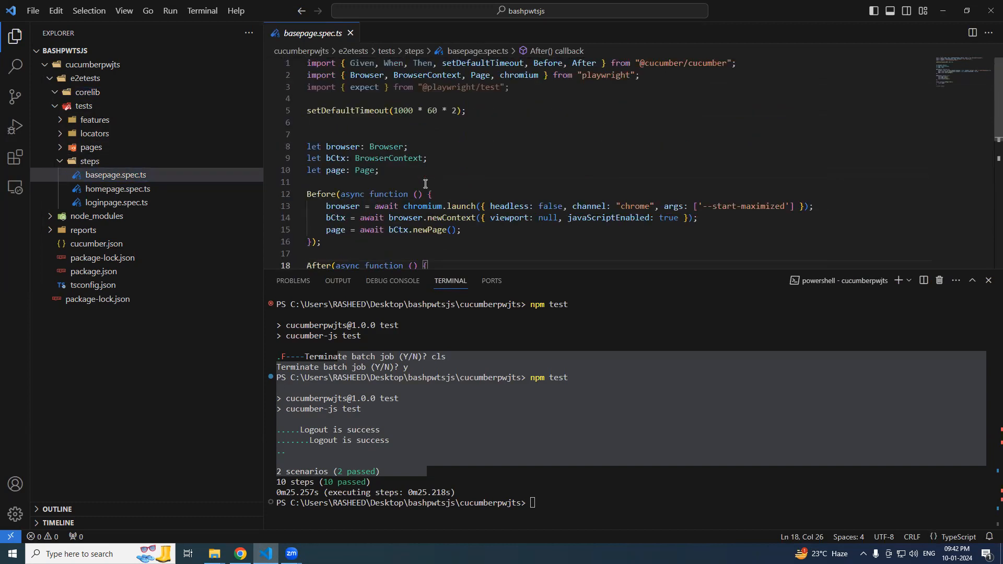
pyautogui.click(350, 32)
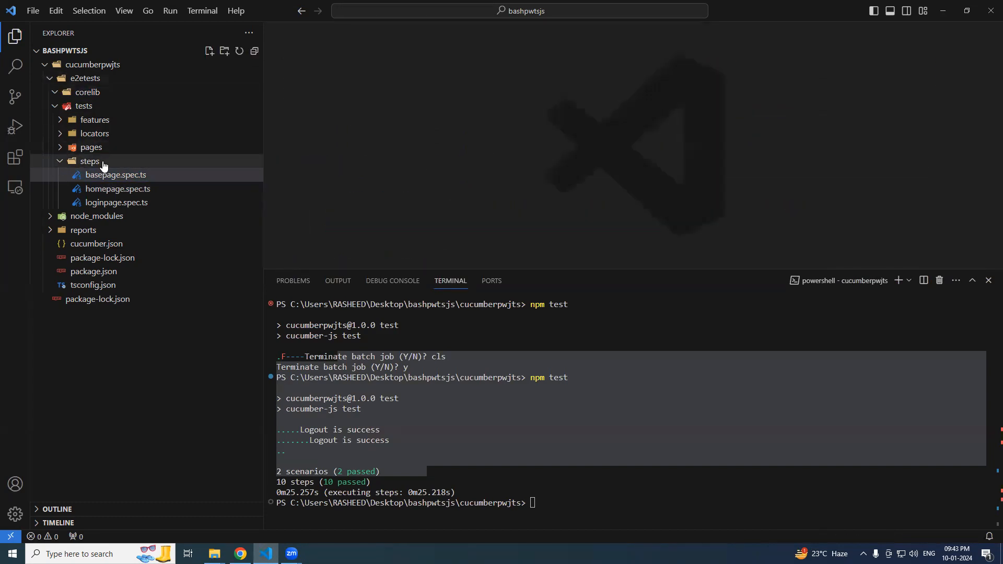
# Drag basepage.spec.ts from tests/steps into the corelib folder, declining to update imports
pyautogui.rightClick(116, 174)
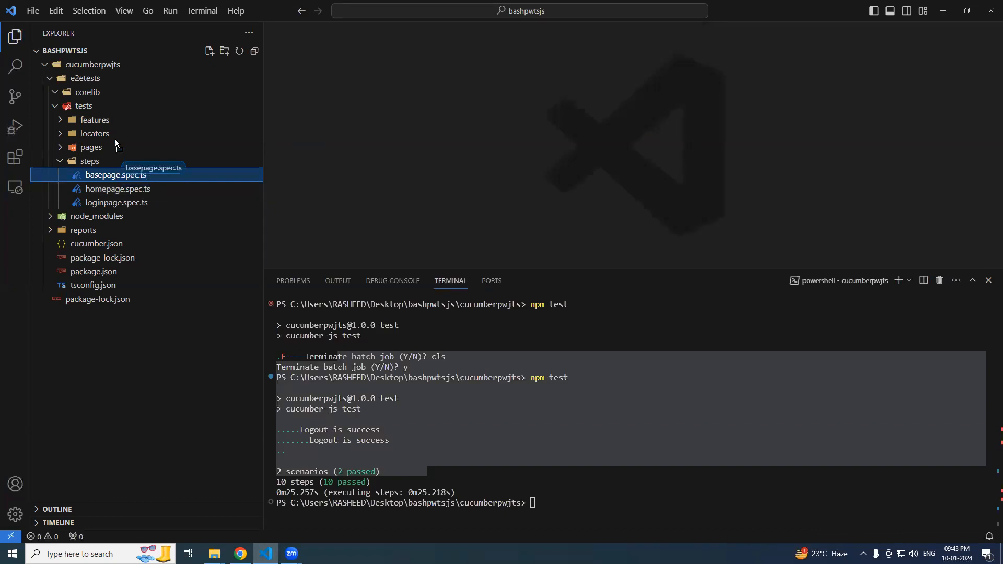
pyautogui.moveTo(116, 174); pyautogui.dragTo(88, 92)
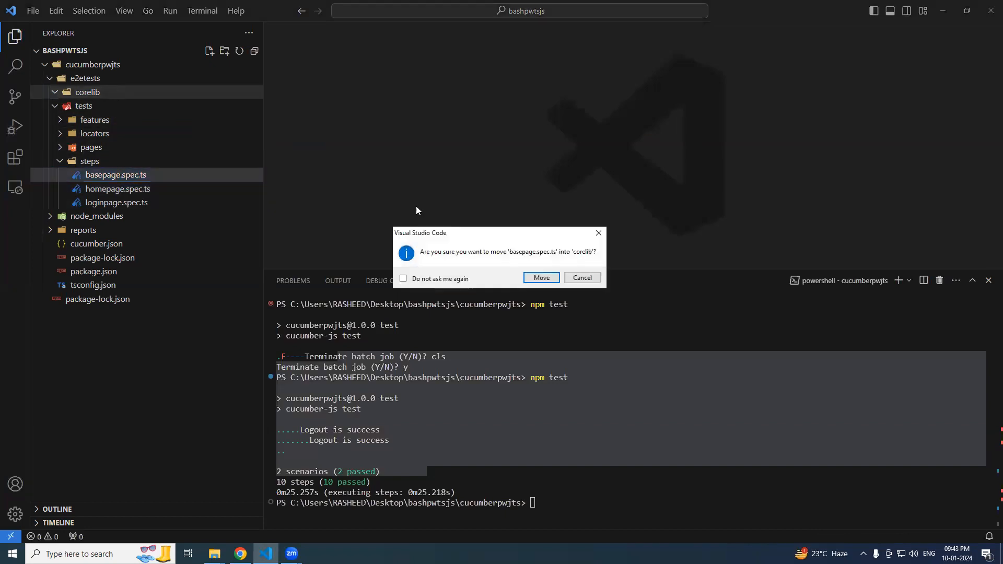
pyautogui.click(540, 278)
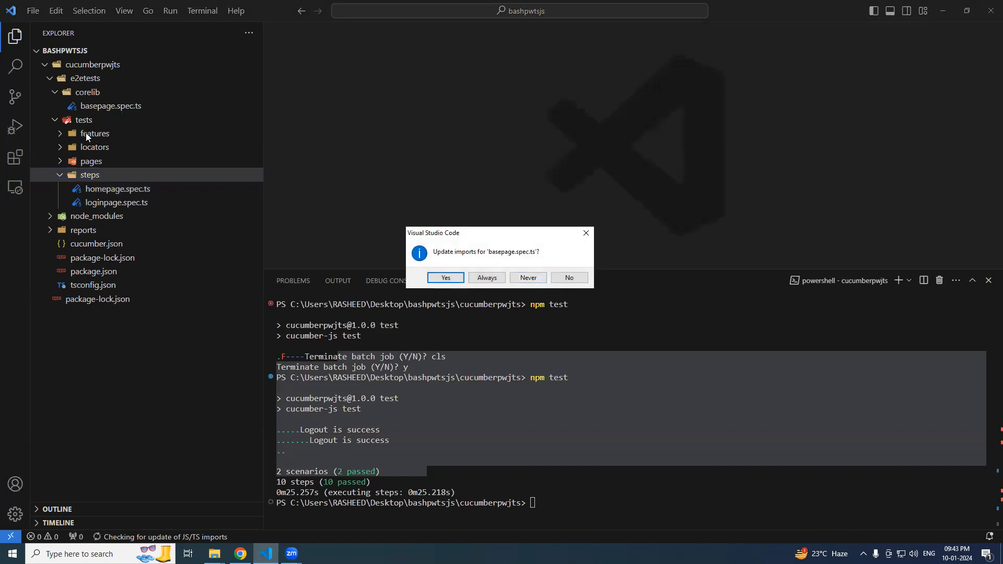
pyautogui.moveTo(106, 195)
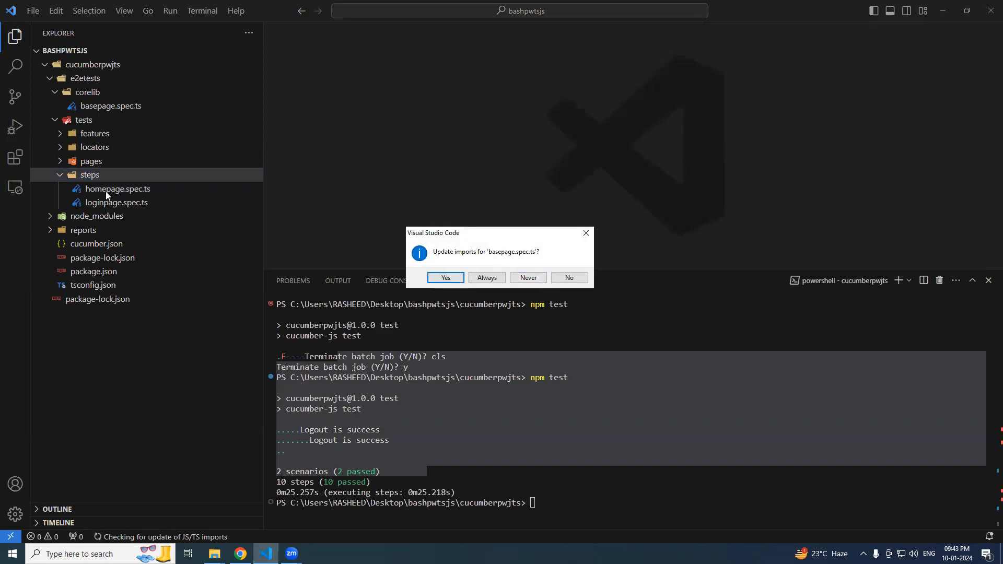
pyautogui.moveTo(108, 210)
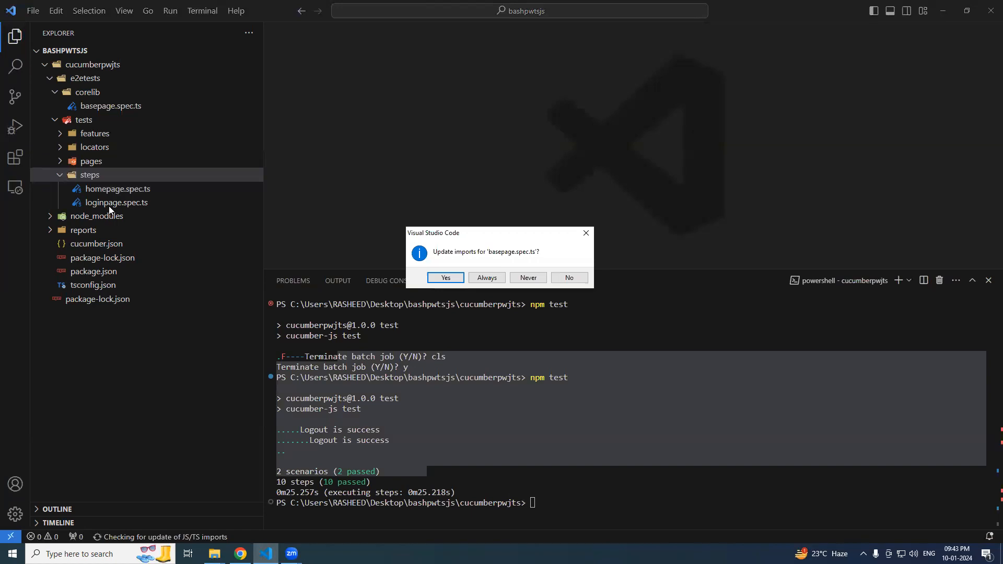
pyautogui.moveTo(122, 192)
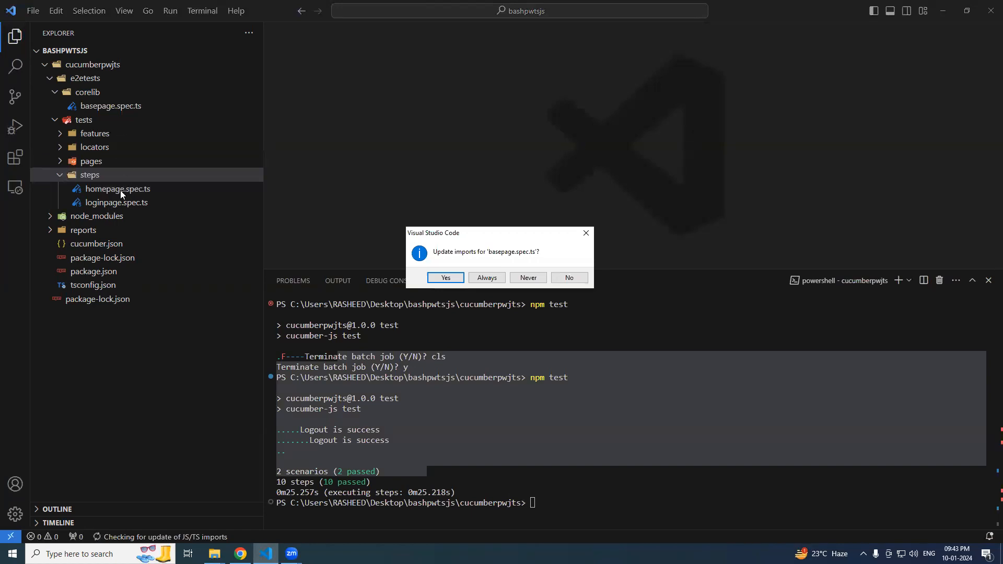
pyautogui.moveTo(97, 101)
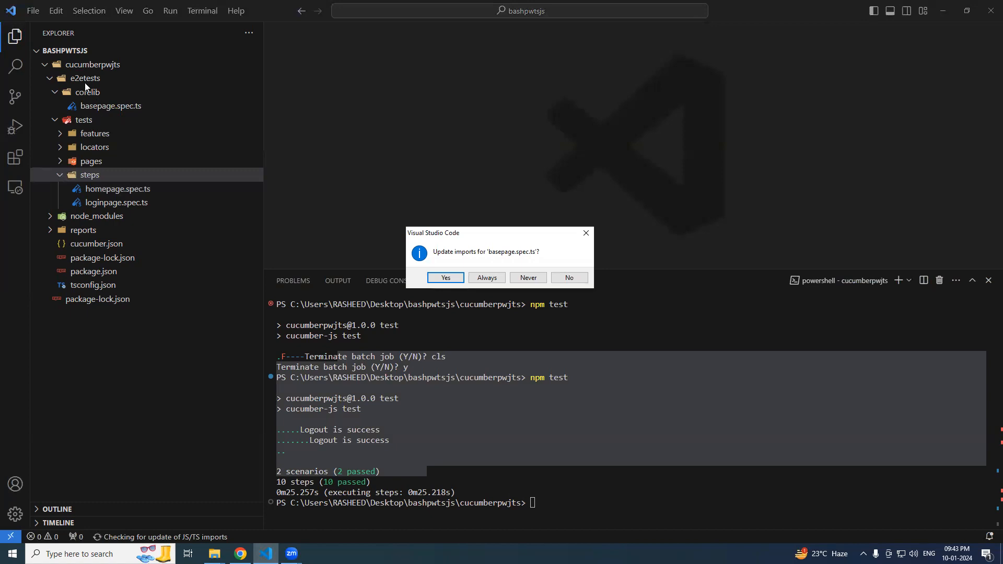
pyautogui.moveTo(100, 100)
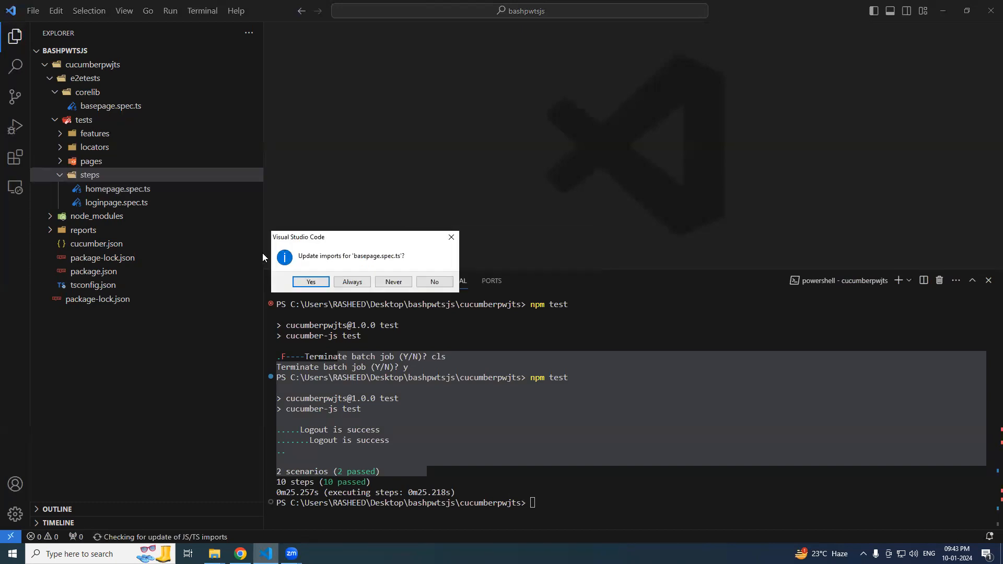
pyautogui.moveTo(295, 275)
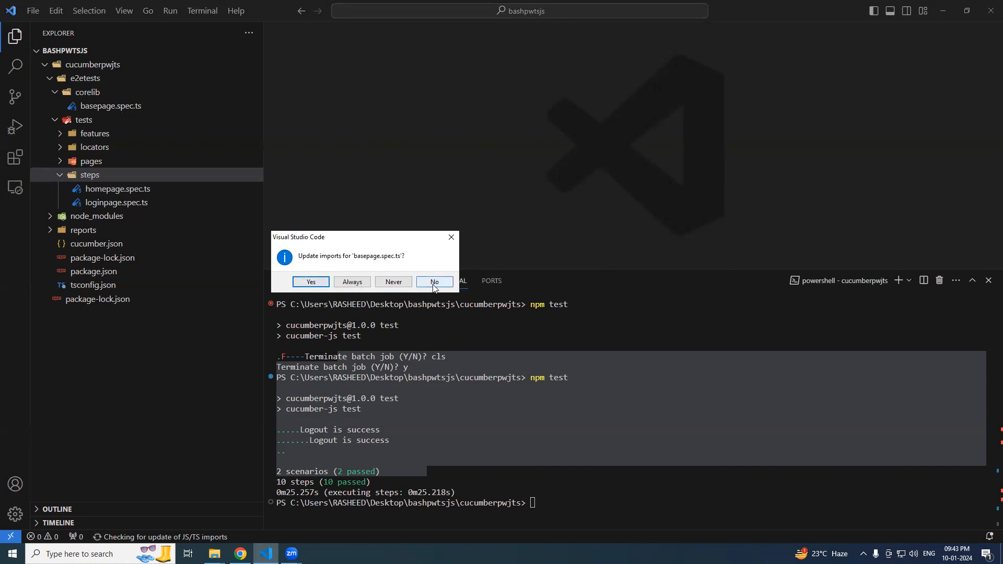
pyautogui.click(433, 282)
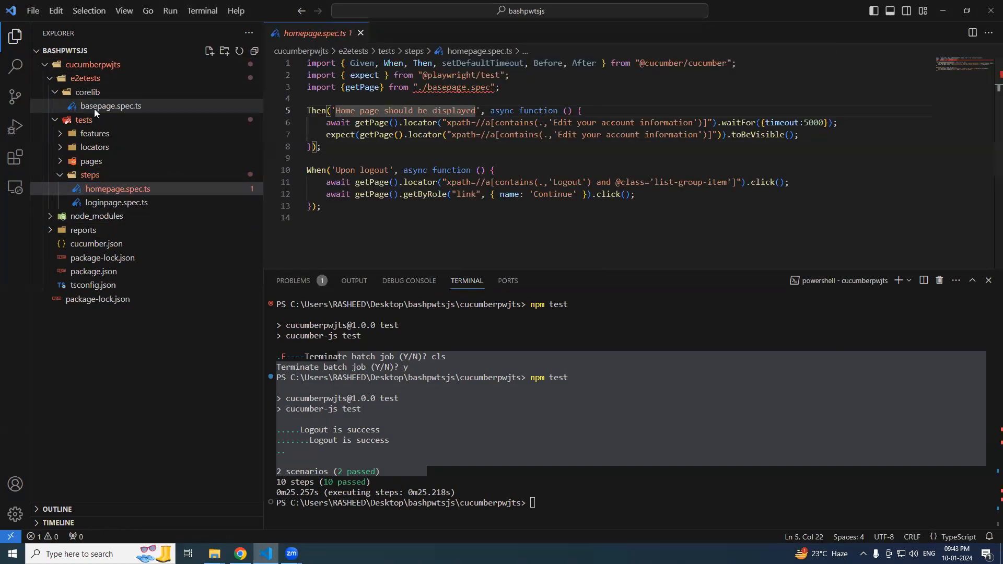
# Rename the hooks file to corelib.spec.ts and point loginpage and homepage getPage imports at ../../corelib/corelib.spec
pyautogui.doubleClick(110, 107)
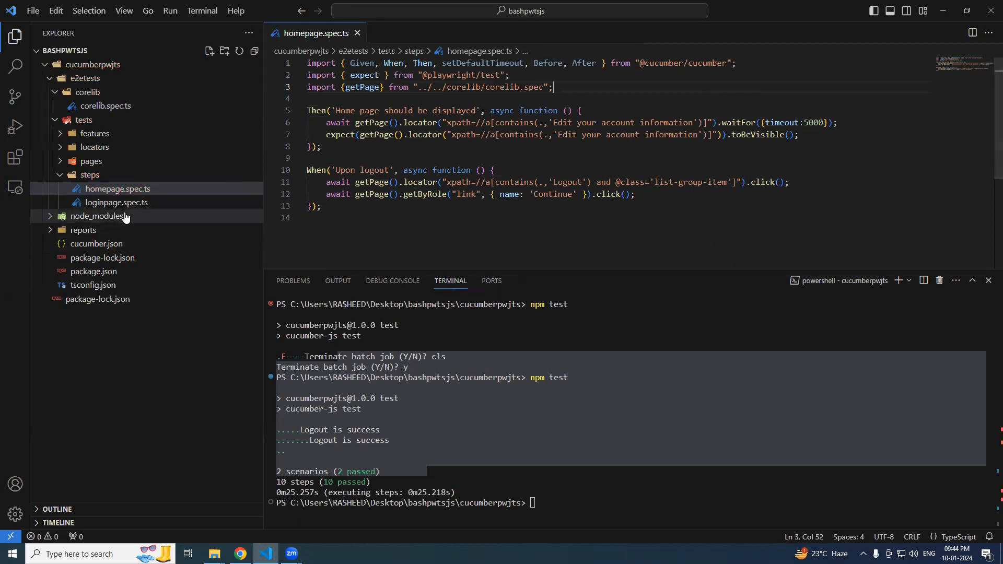
pyautogui.click(116, 201)
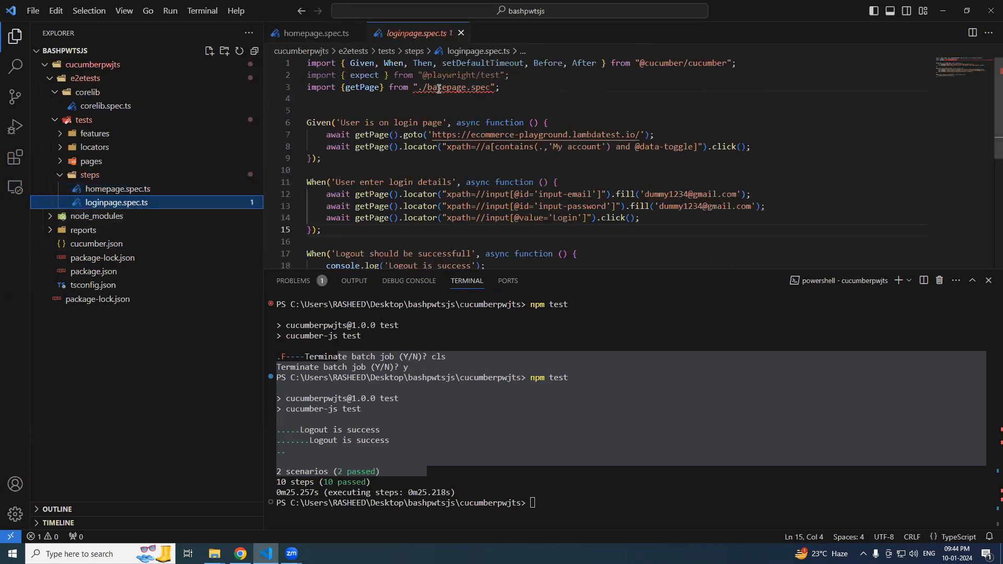
pyautogui.click(423, 88)
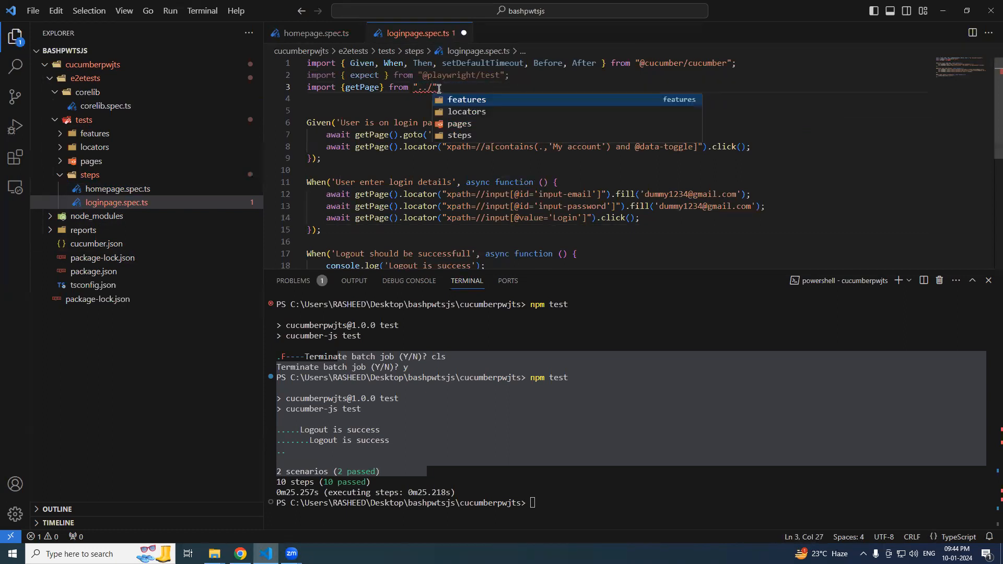
pyautogui.write('/corelib/corelib.spec')
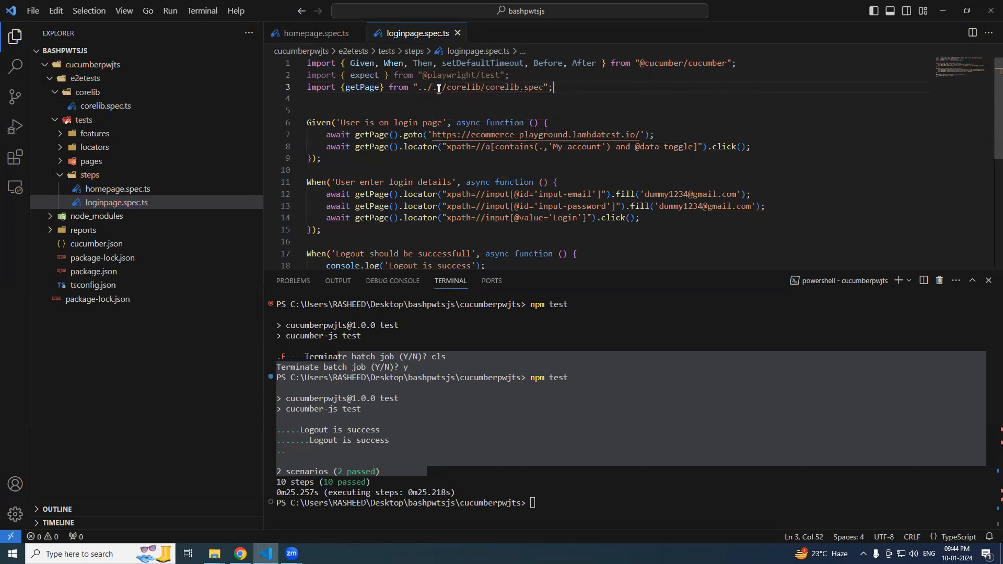
pyautogui.click(395, 135)
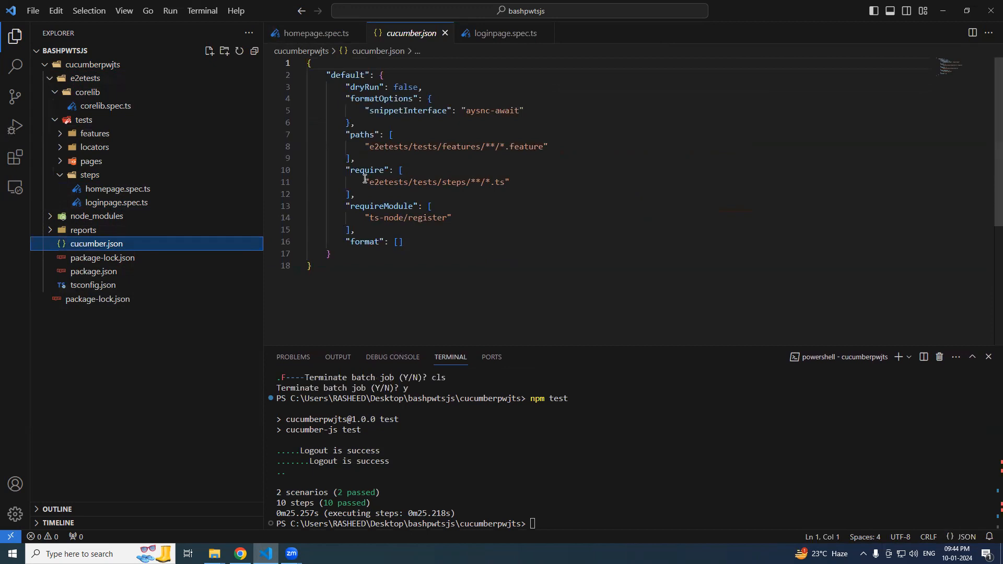
# Start a new require entry "e2etests/ in cucumber.json after checking the corelib folder
pyautogui.click(509, 182)
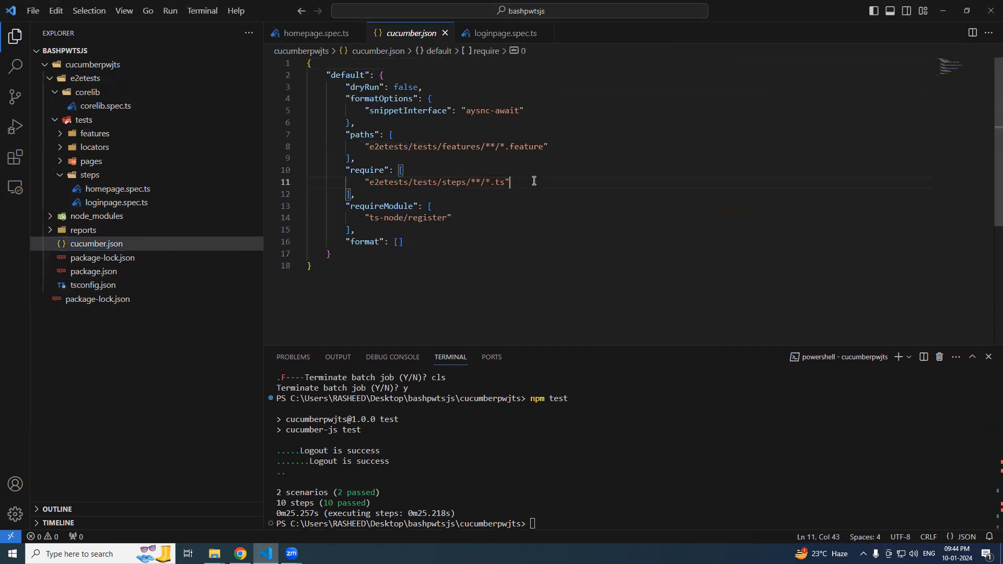
pyautogui.write(', ""')
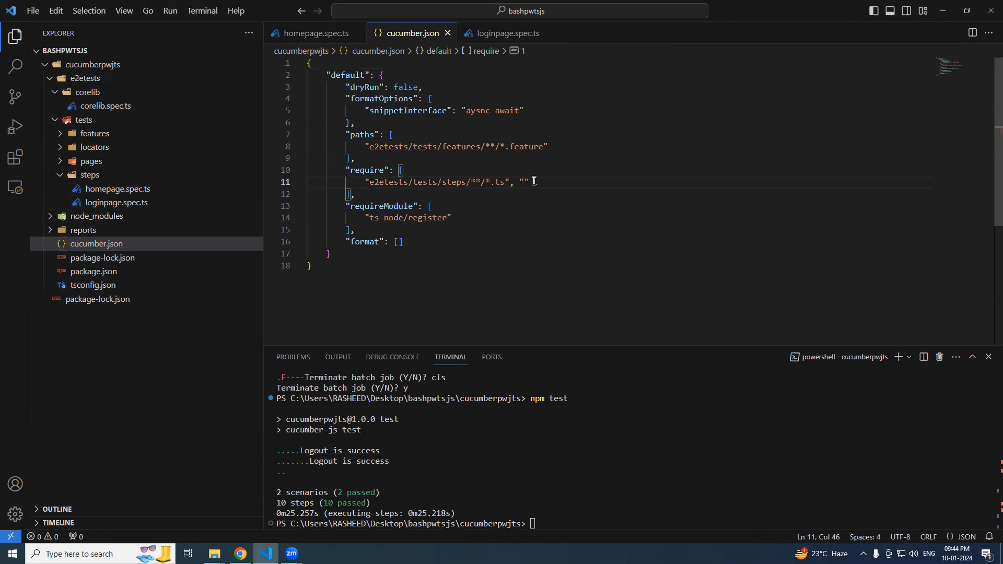
pyautogui.moveTo(160, 154)
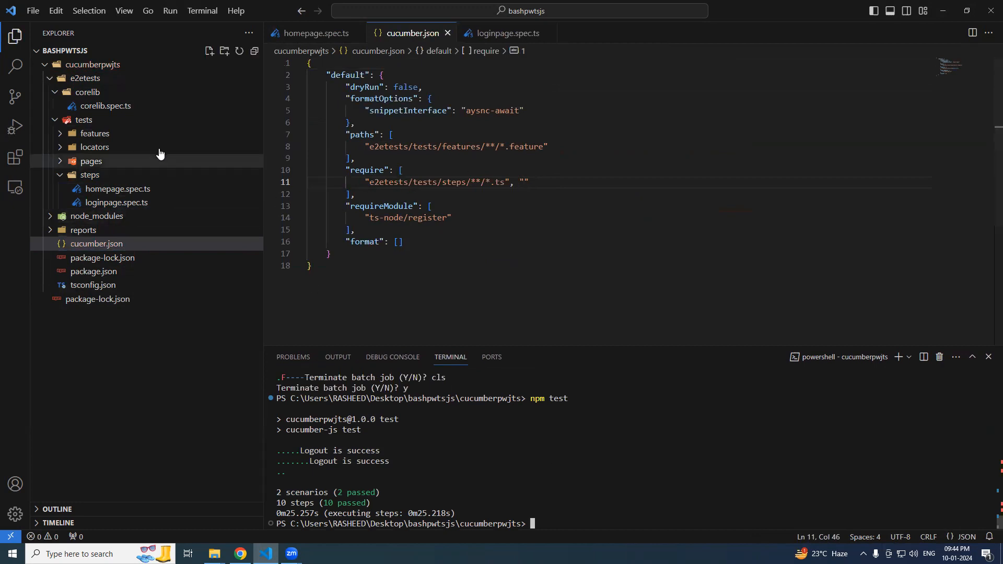
pyautogui.click(88, 91)
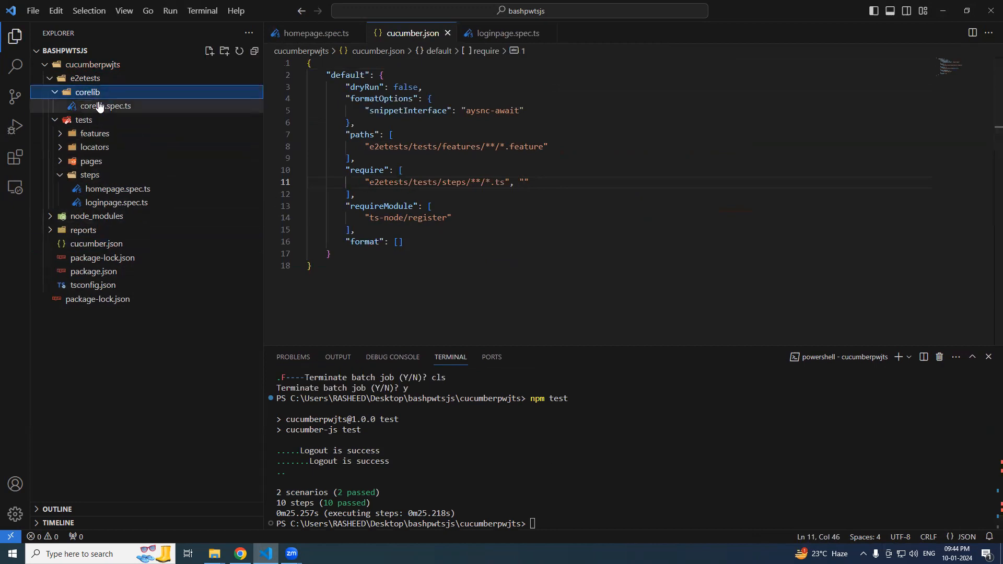
pyautogui.click(107, 106)
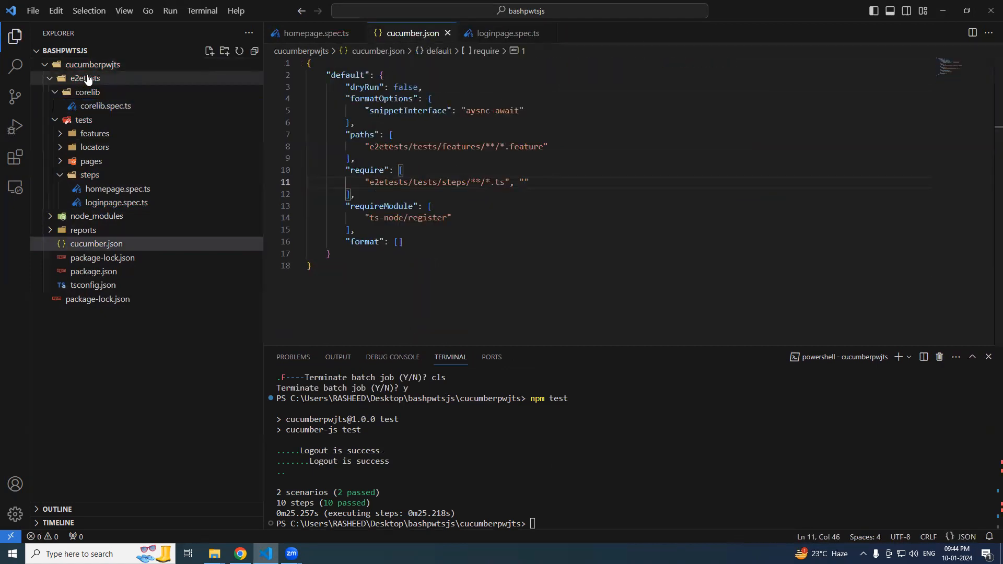
pyautogui.click(86, 92)
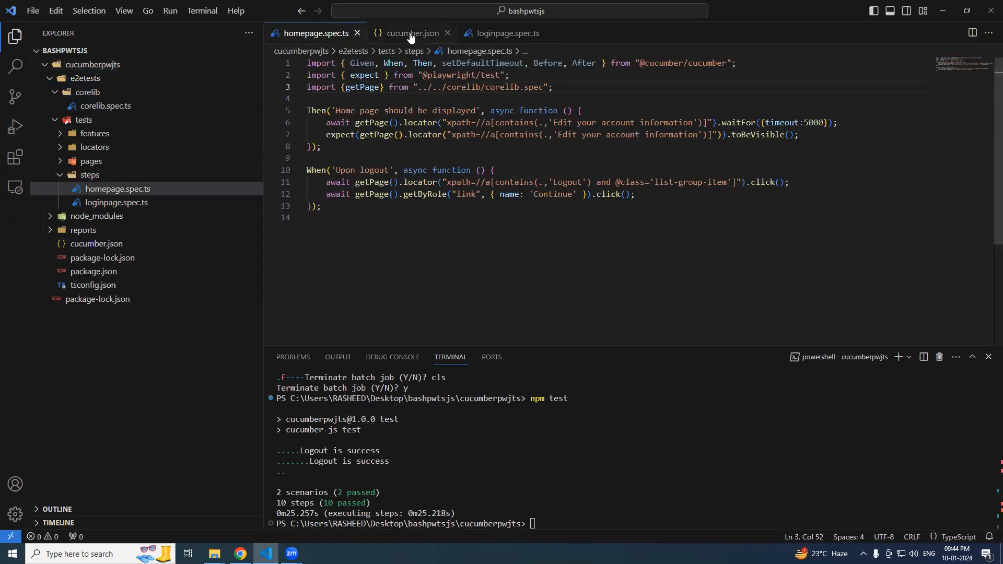
pyautogui.click(411, 32)
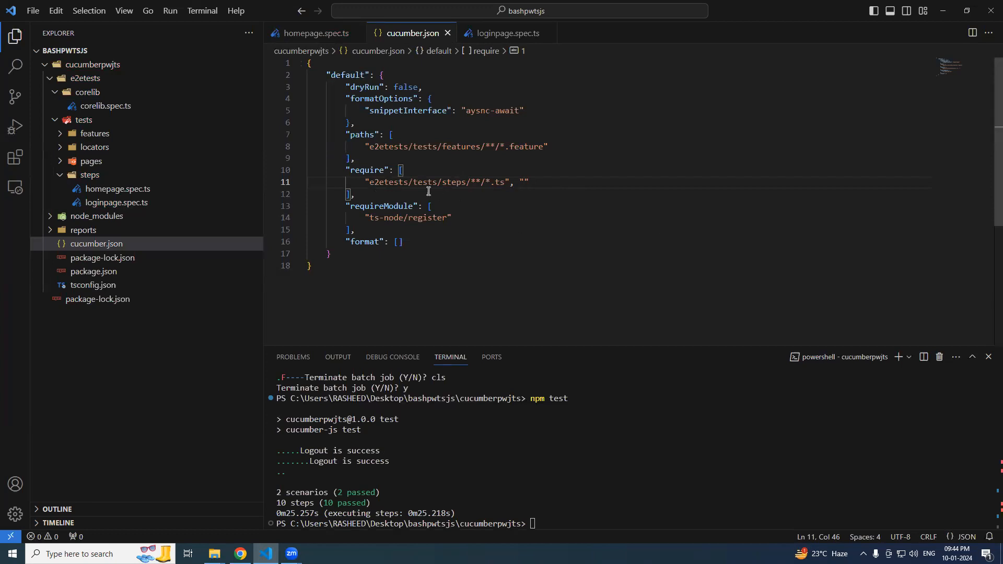
pyautogui.doubleClick(387, 182)
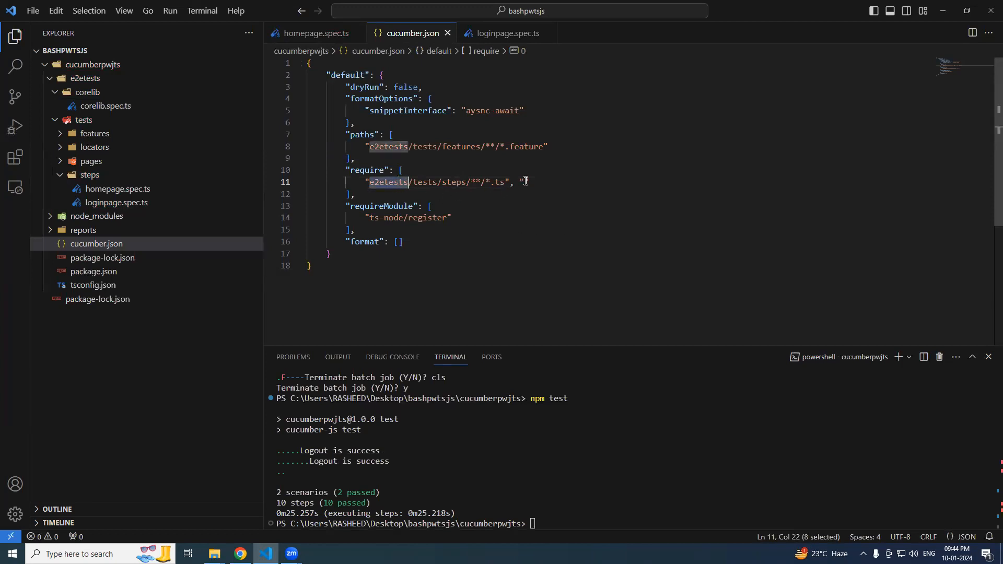
pyautogui.write('"e2etests/')
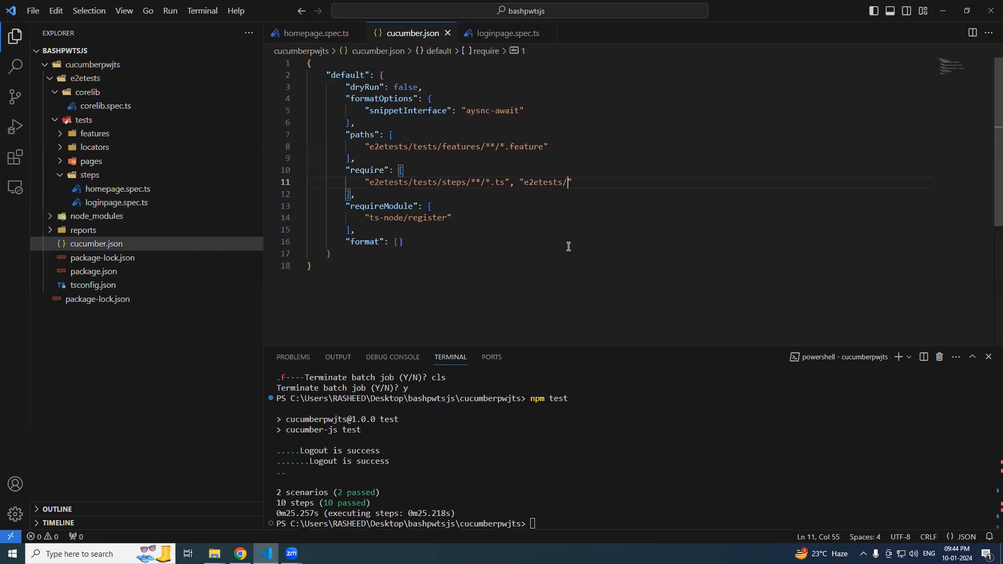
# Complete the entry as e2etests/corelib/corelib.spec.ts using the copied hooks file name, then clear the terminal with cls
pyautogui.rightClick(86, 91)
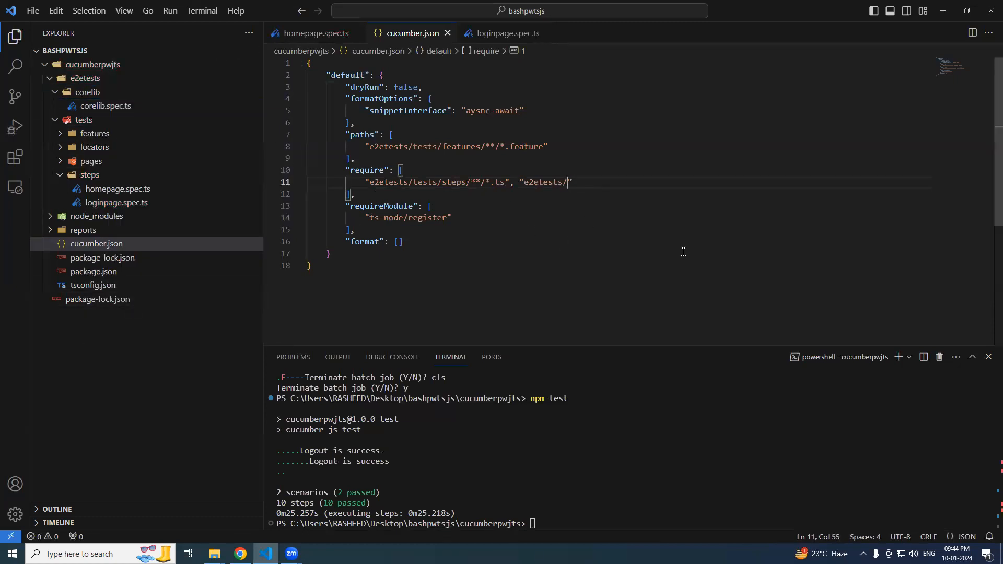
pyautogui.write('corelib/')
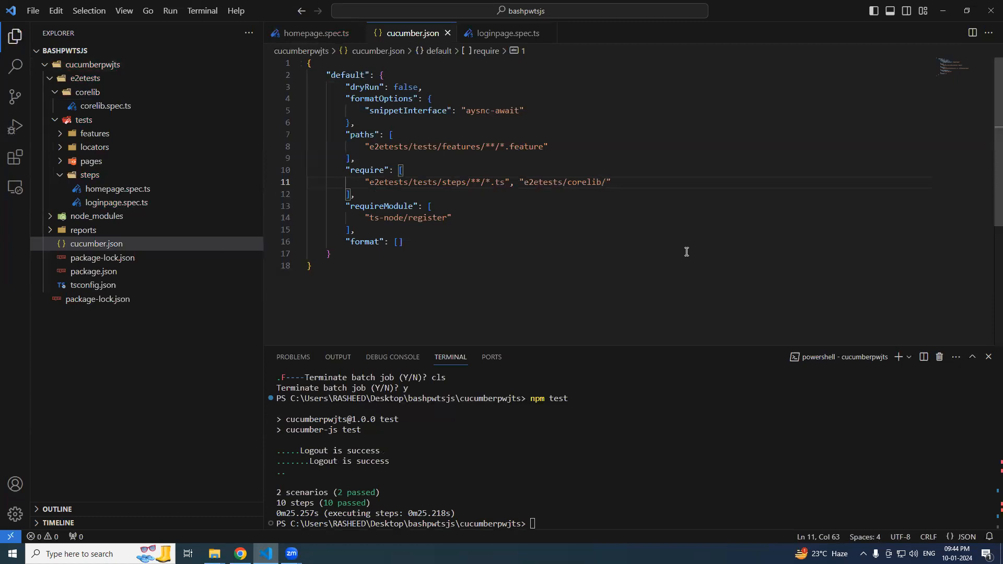
pyautogui.rightClick(105, 105)
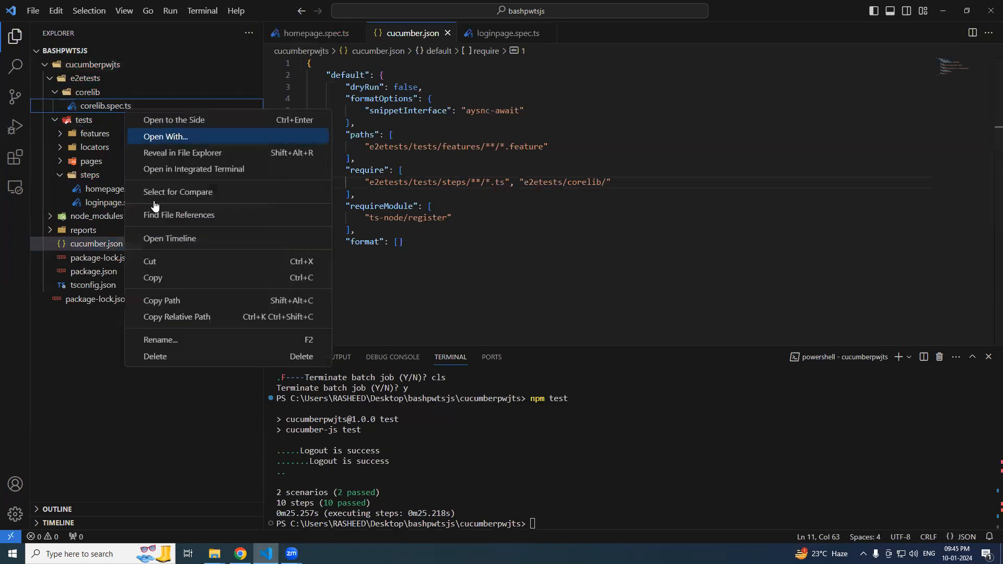
pyautogui.click(160, 340)
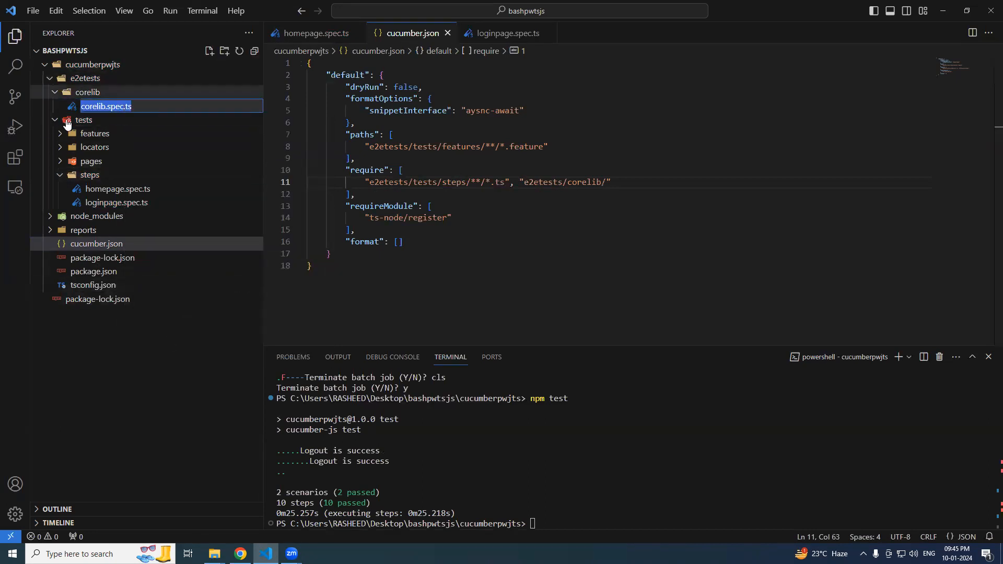
pyautogui.click(611, 182)
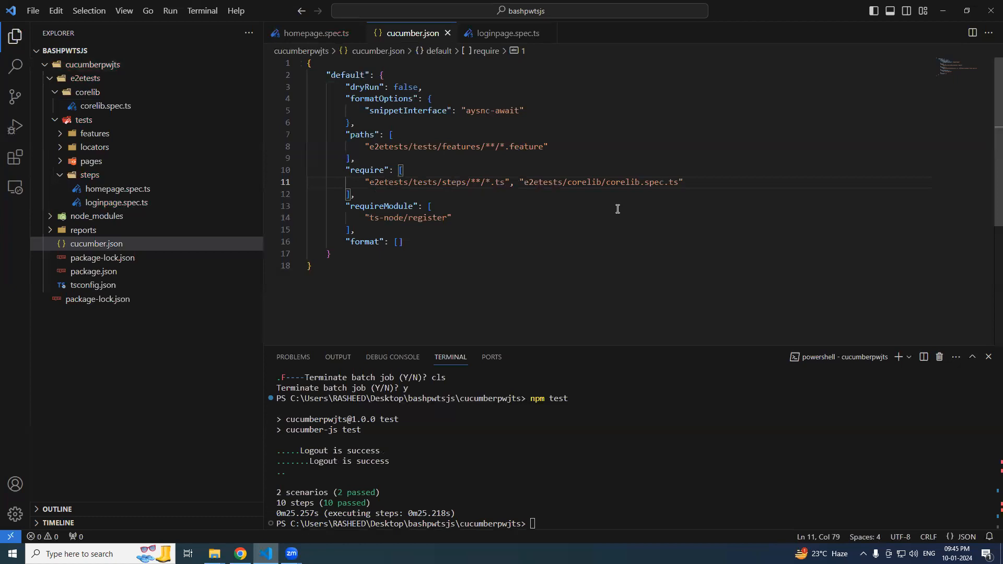
pyautogui.write('cls')
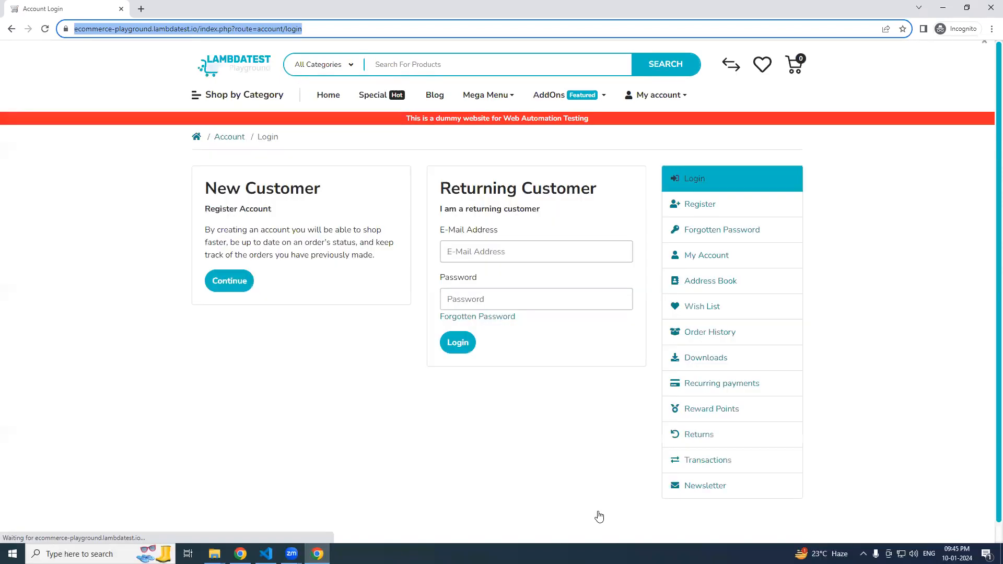
# Let the automated run log into the demo store, reach My Account and log out for both scenarios
pyautogui.click(458, 343)
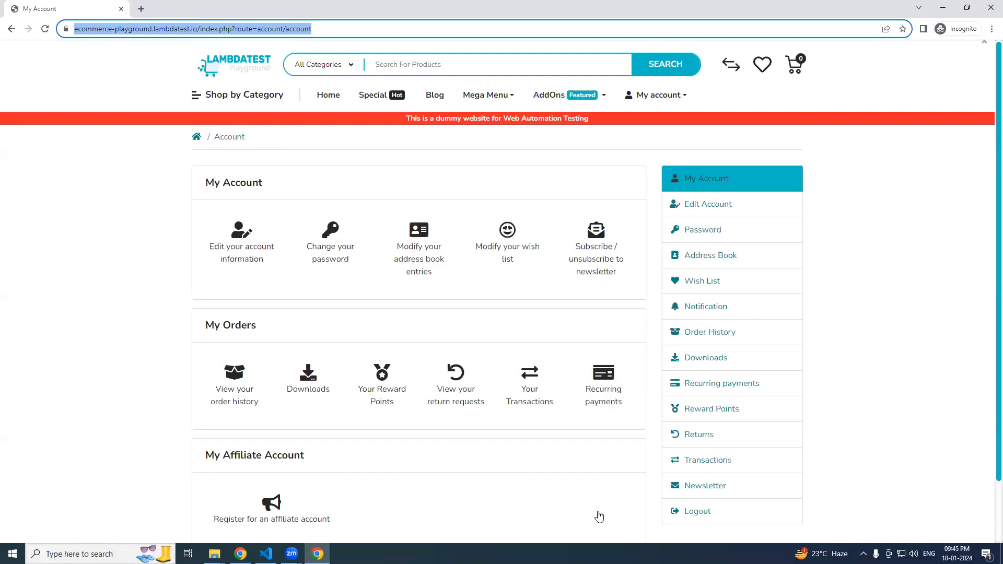
pyautogui.click(697, 511)
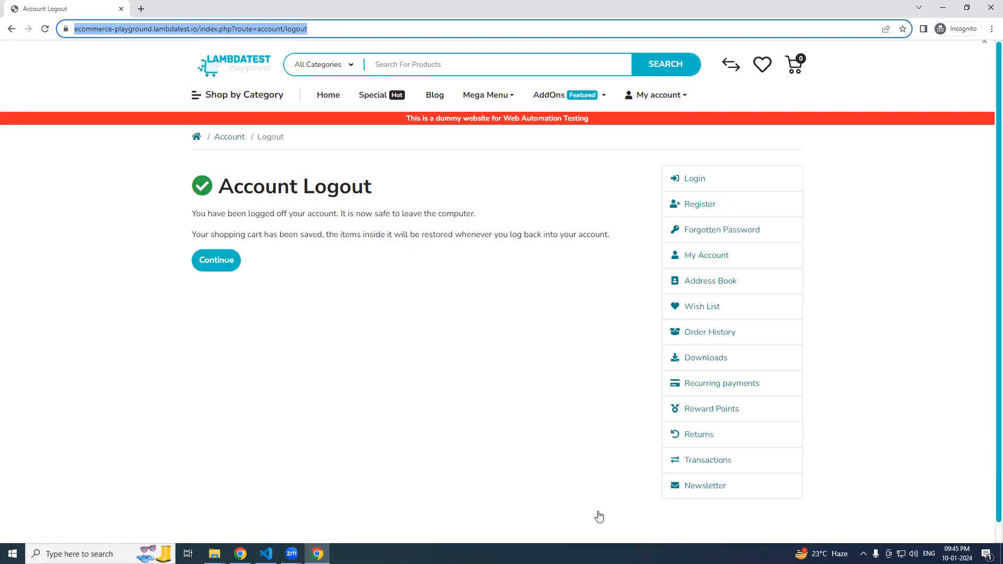
pyautogui.click(215, 260)
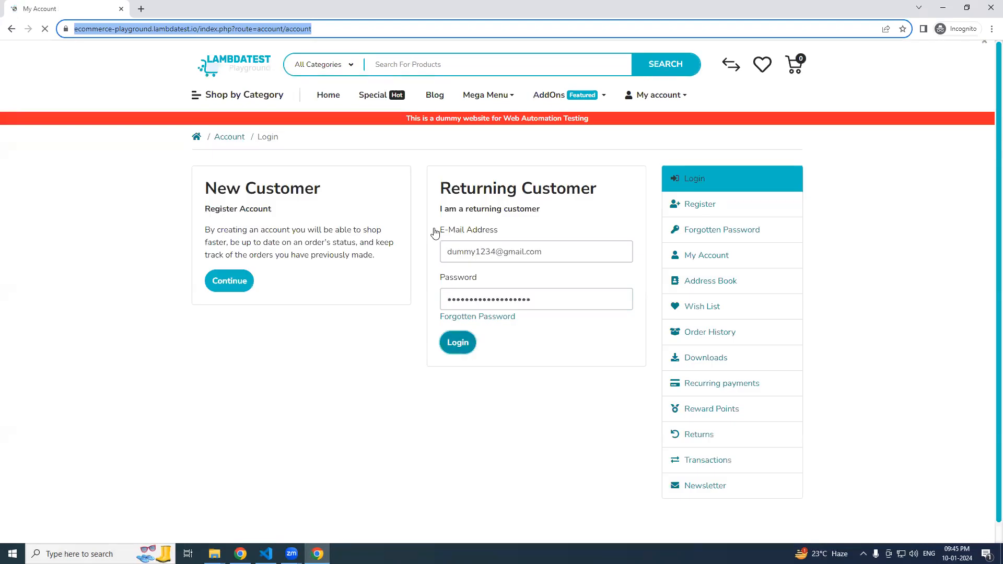
pyautogui.click(457, 342)
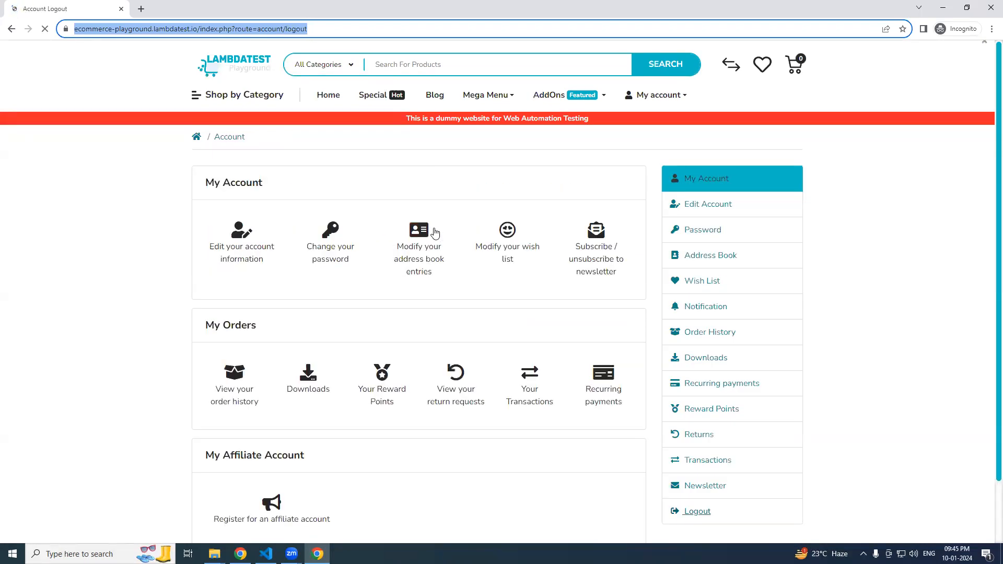
pyautogui.click(264, 558)
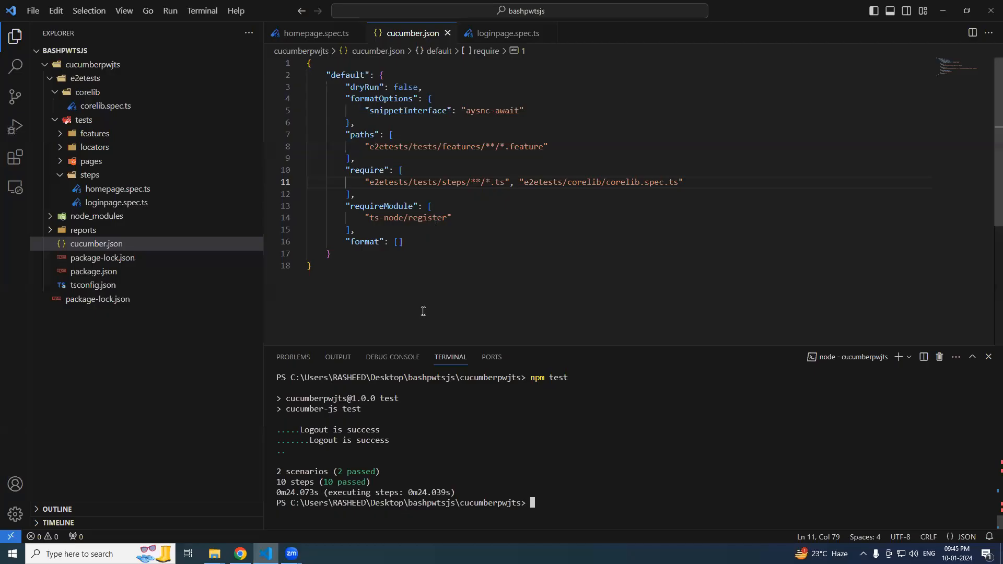
# Close all editors and reopen corelib.spec.ts, homepage.spec.ts and cucumber.json, checking the corelib require path
pyautogui.click(430, 206)
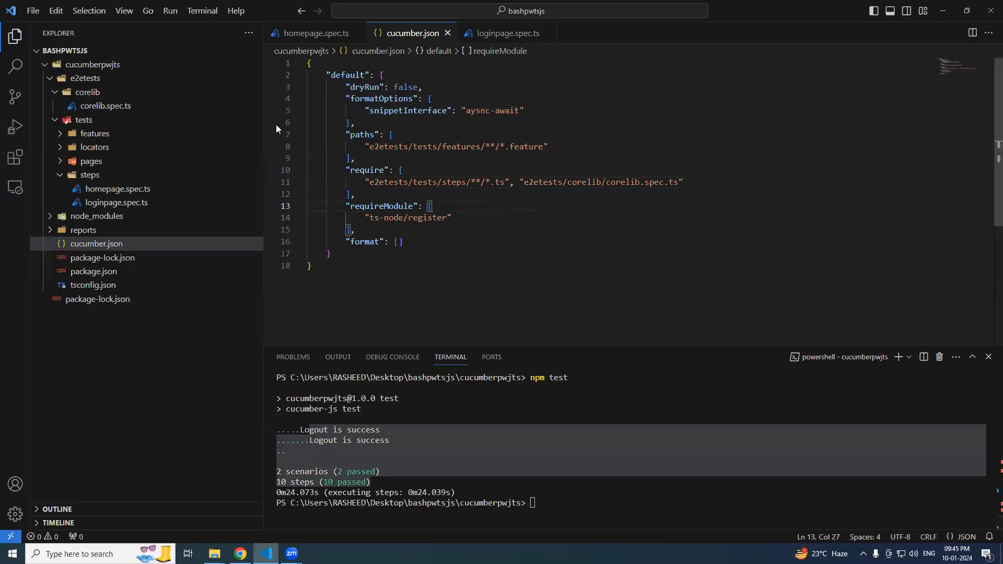
pyautogui.click(314, 32)
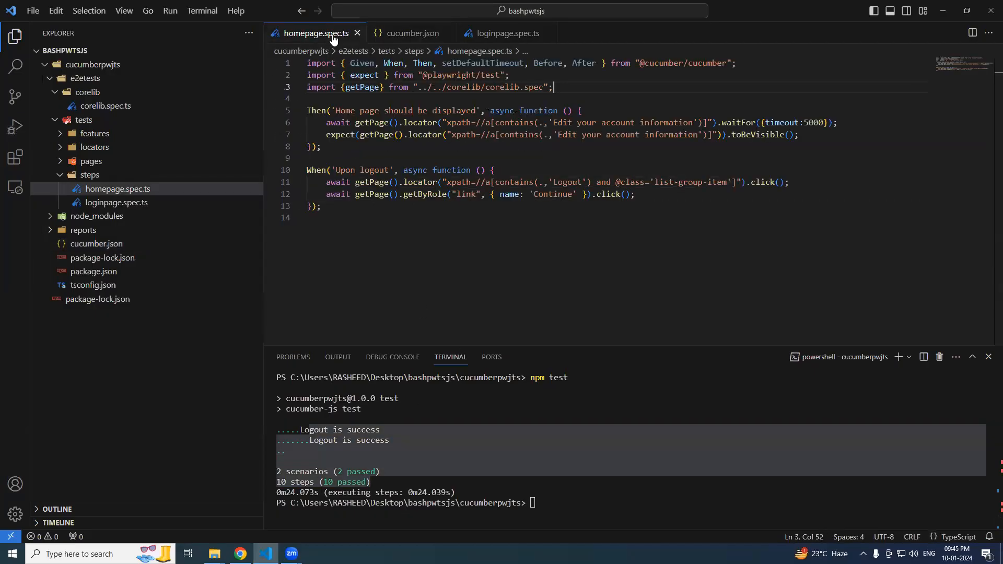
pyautogui.click(357, 32)
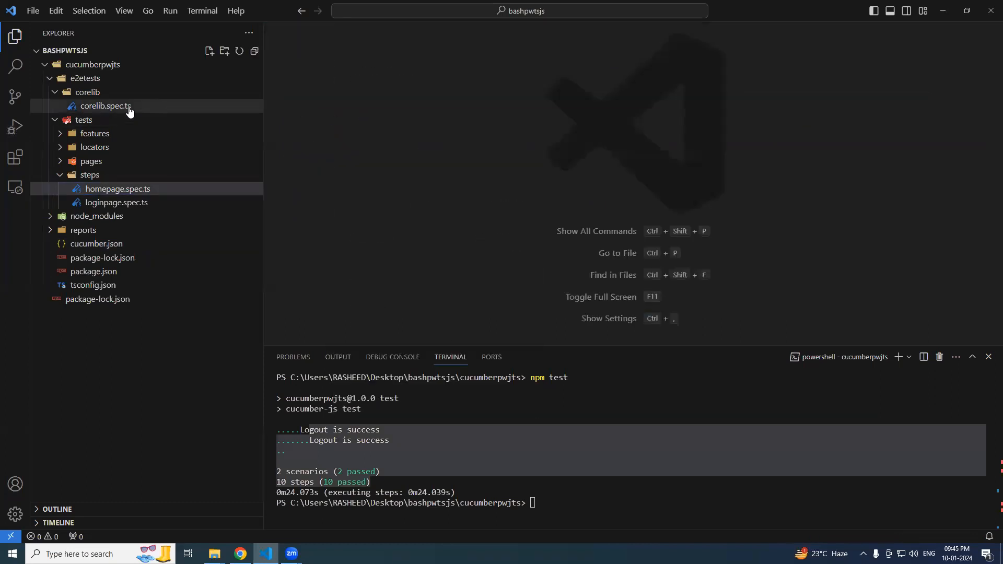
pyautogui.click(106, 107)
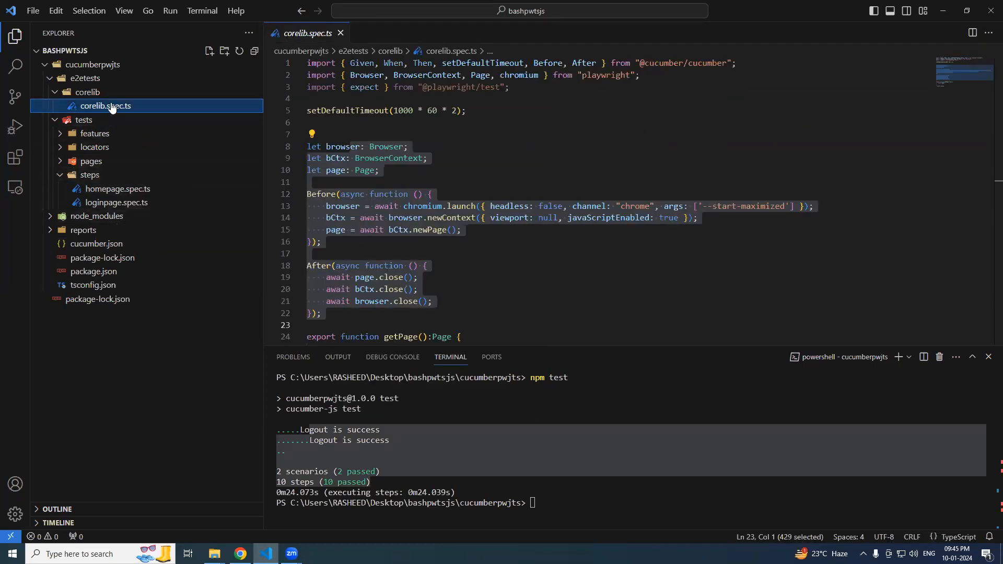
pyautogui.moveTo(106, 106)
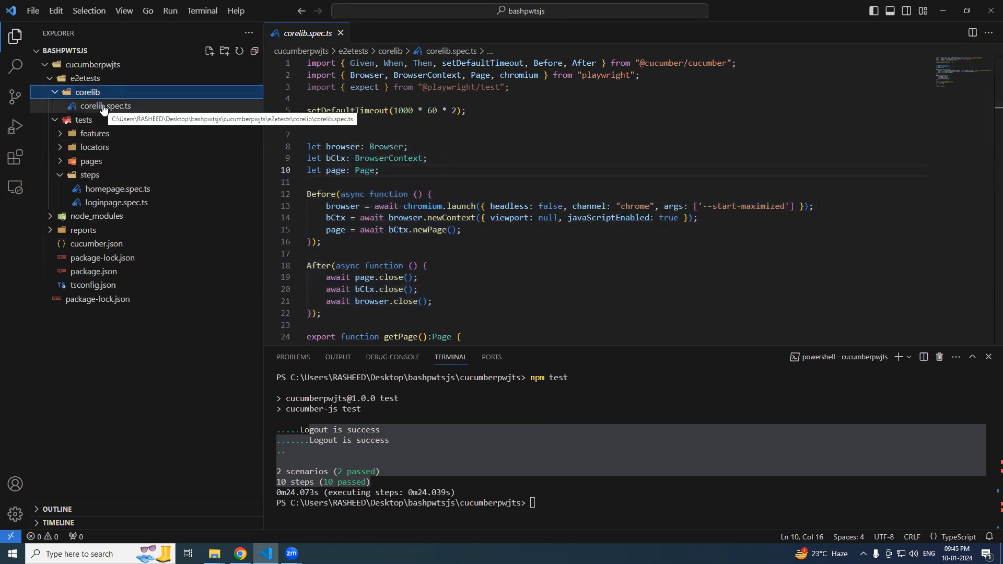
pyautogui.click(117, 189)
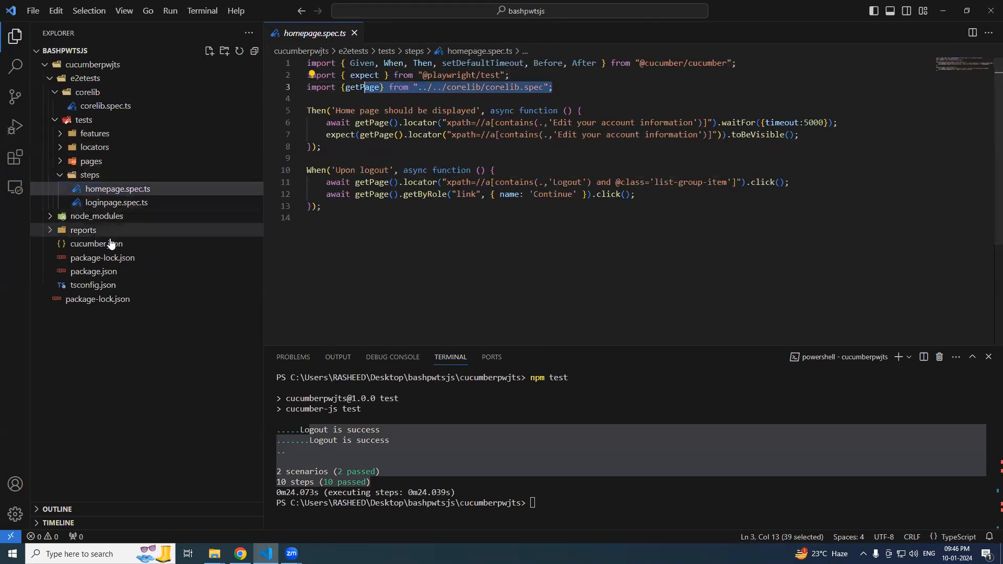
pyautogui.click(96, 243)
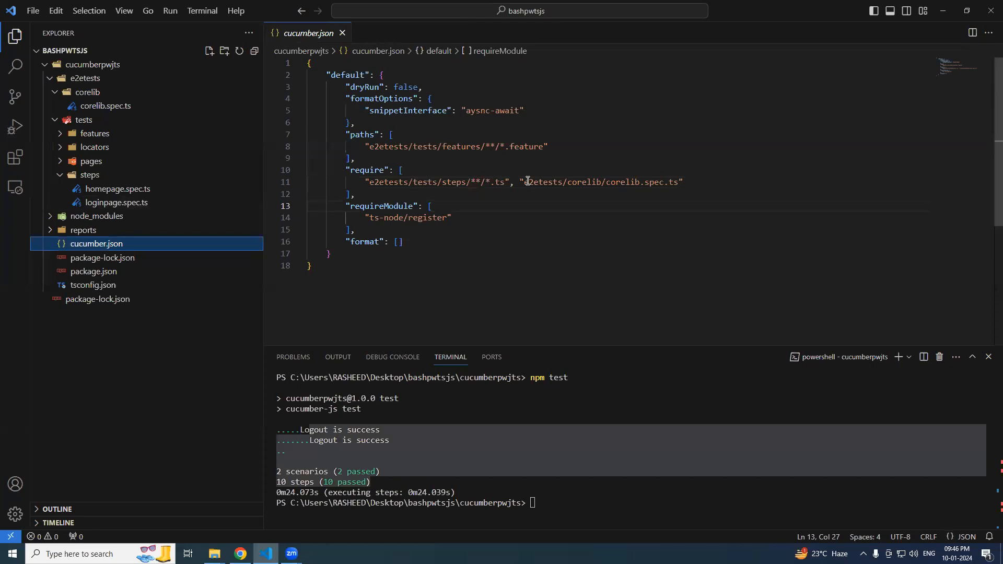
pyautogui.doubleClick(602, 182)
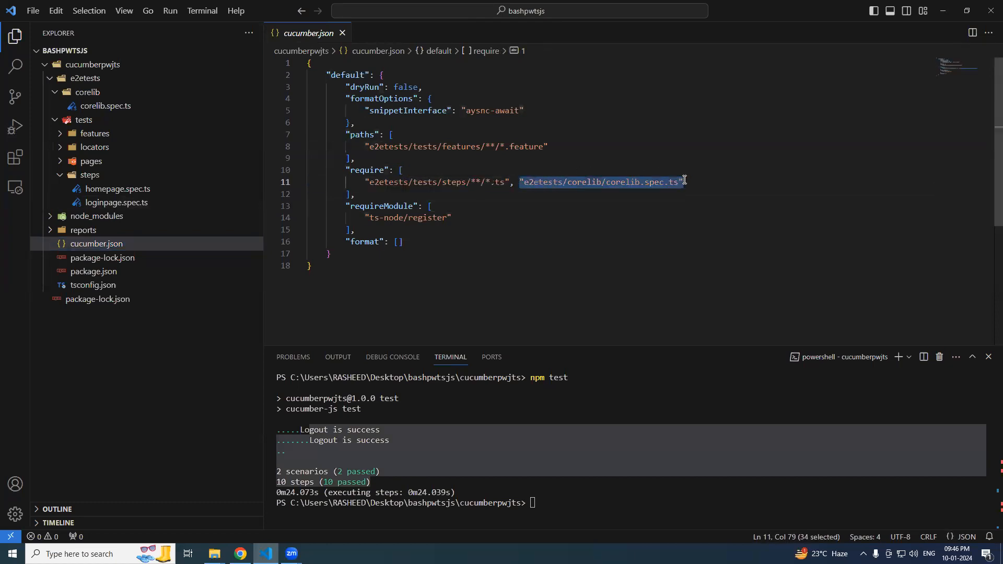
# Review the Before hook in corelib.spec.ts and the home page checks in homepage.spec.ts
pyautogui.click(106, 106)
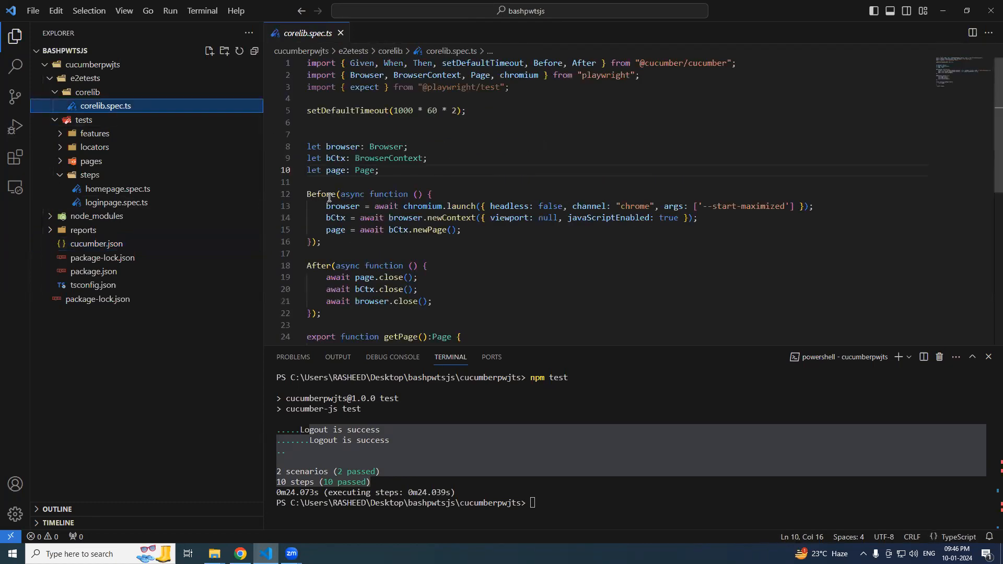
pyautogui.doubleClick(318, 203)
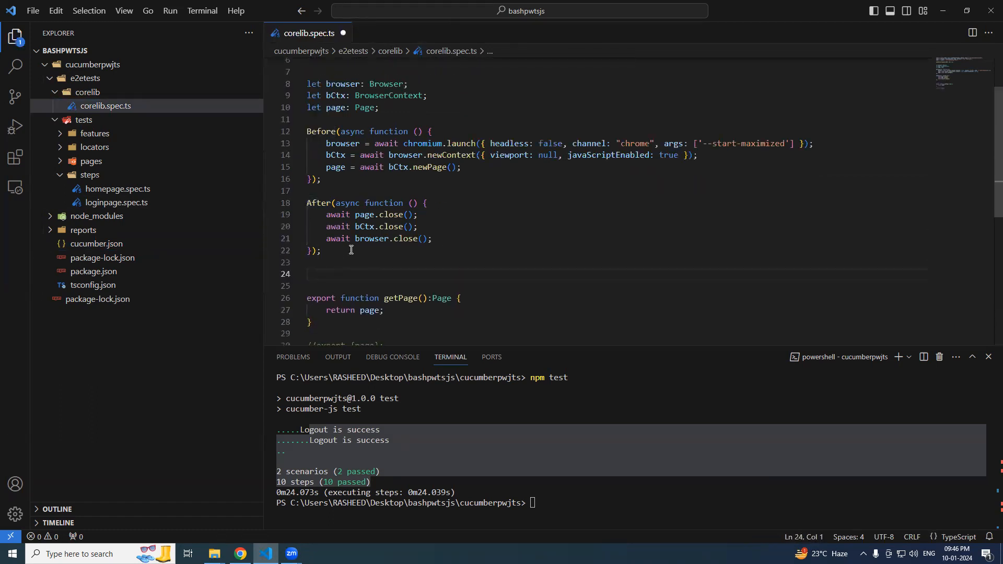
pyautogui.write('BeforeAll')
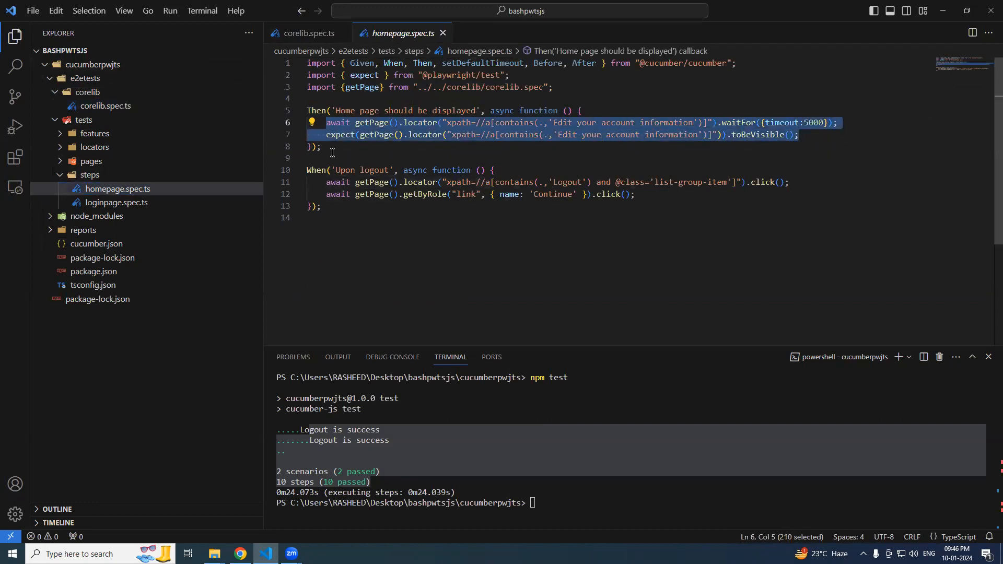
pyautogui.click(732, 134)
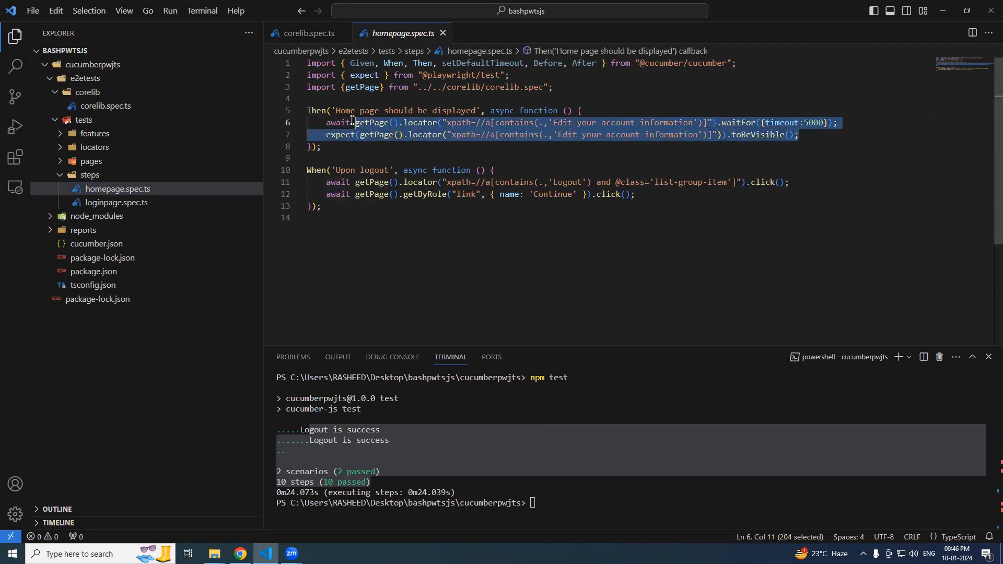
pyautogui.click(717, 135)
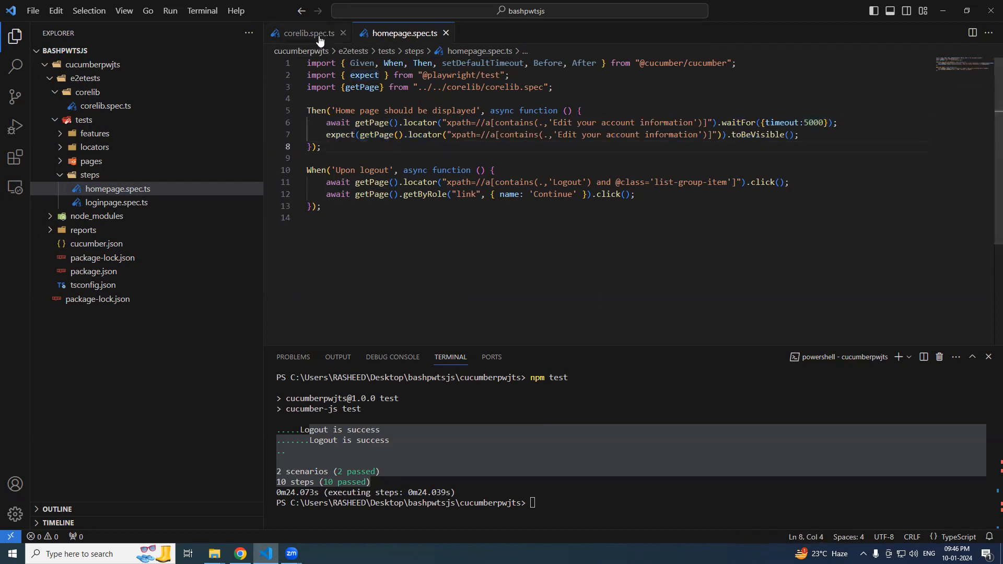
pyautogui.click(306, 33)
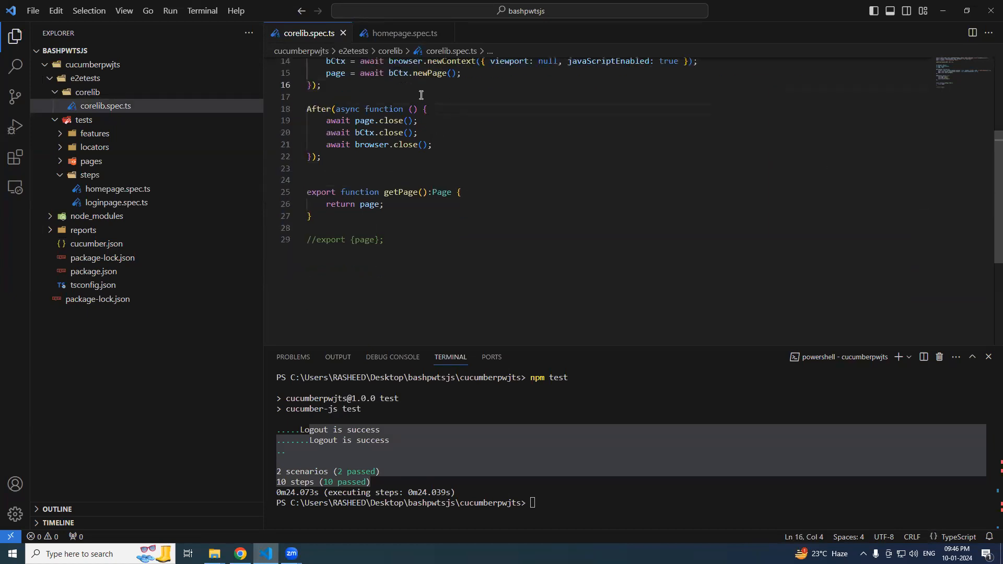
pyautogui.click(401, 32)
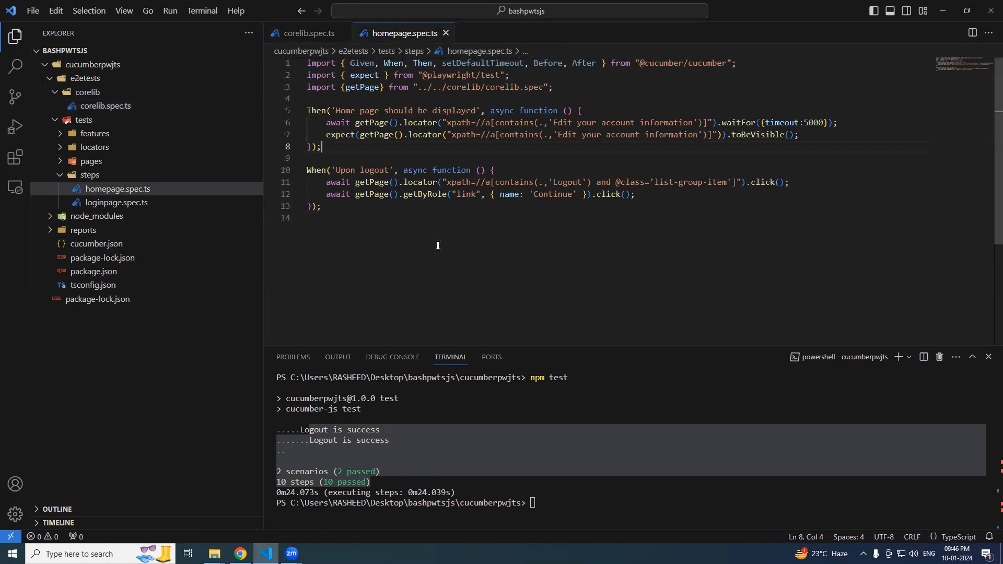